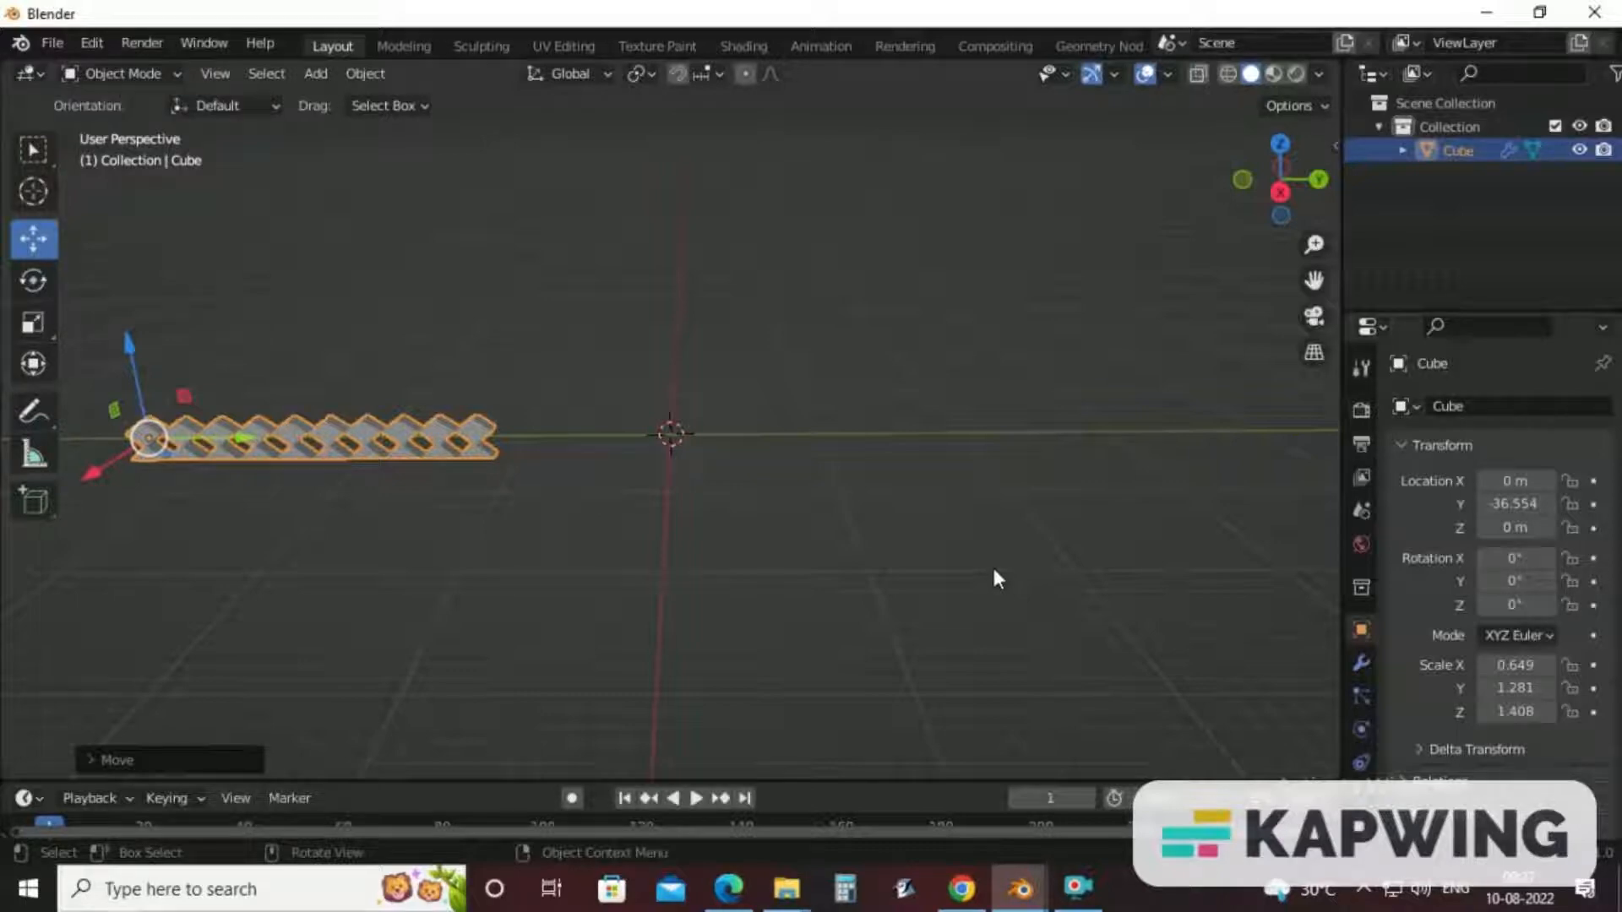
Add a UV sphere at the scene origin beside the zigzag wall.
{"action": "left_click", "coordinate": [315, 74]}
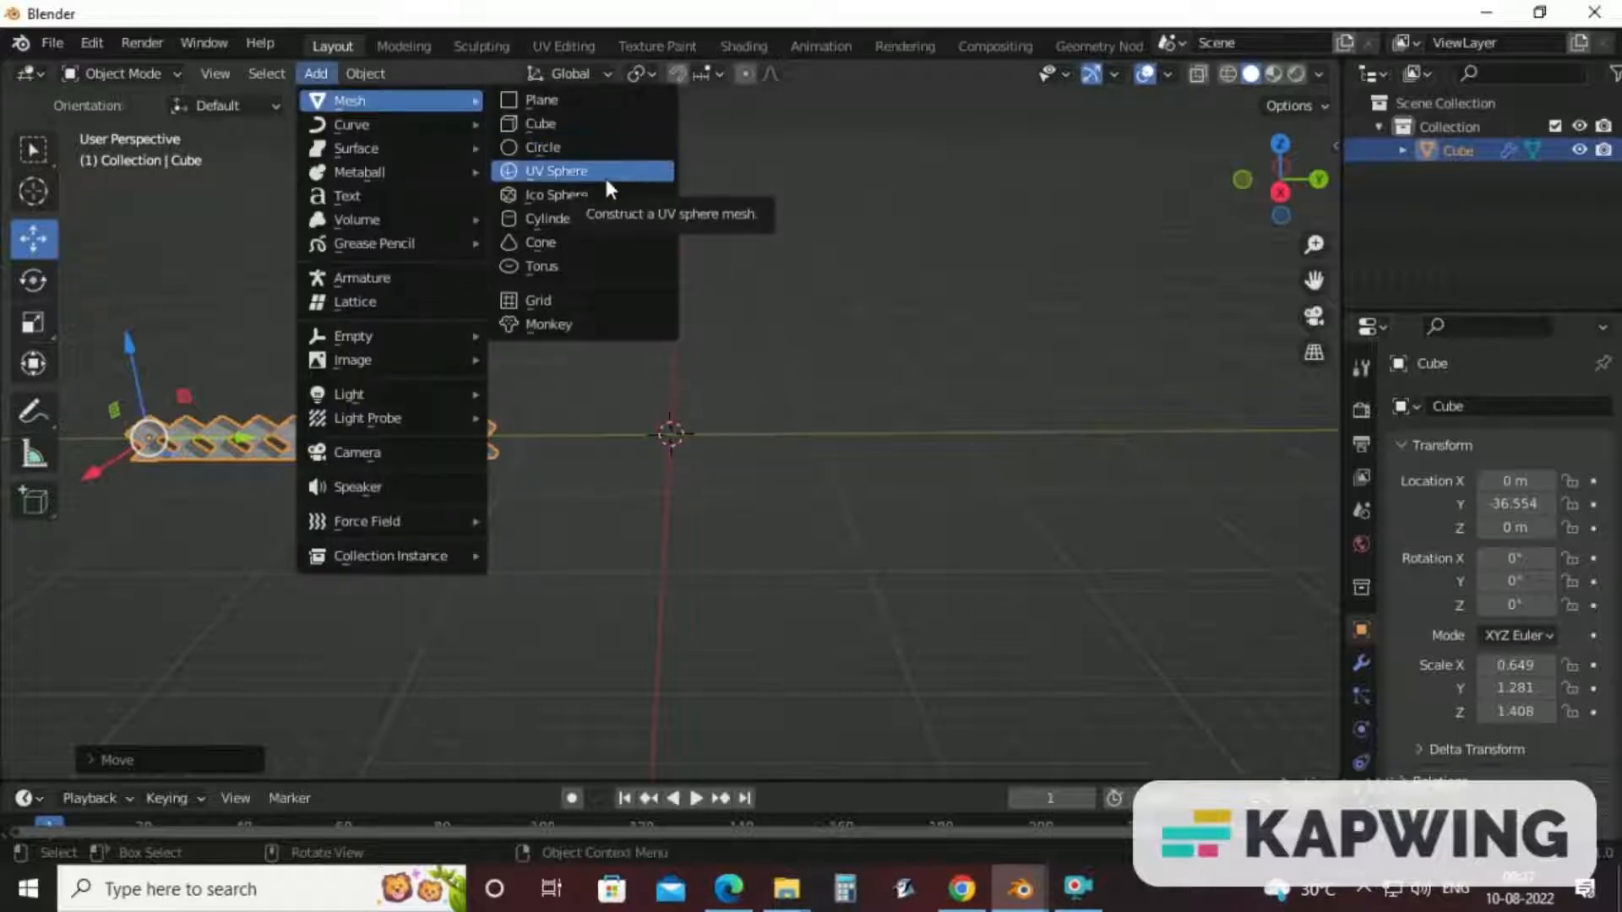
{"action": "left_click", "coordinate": [556, 170]}
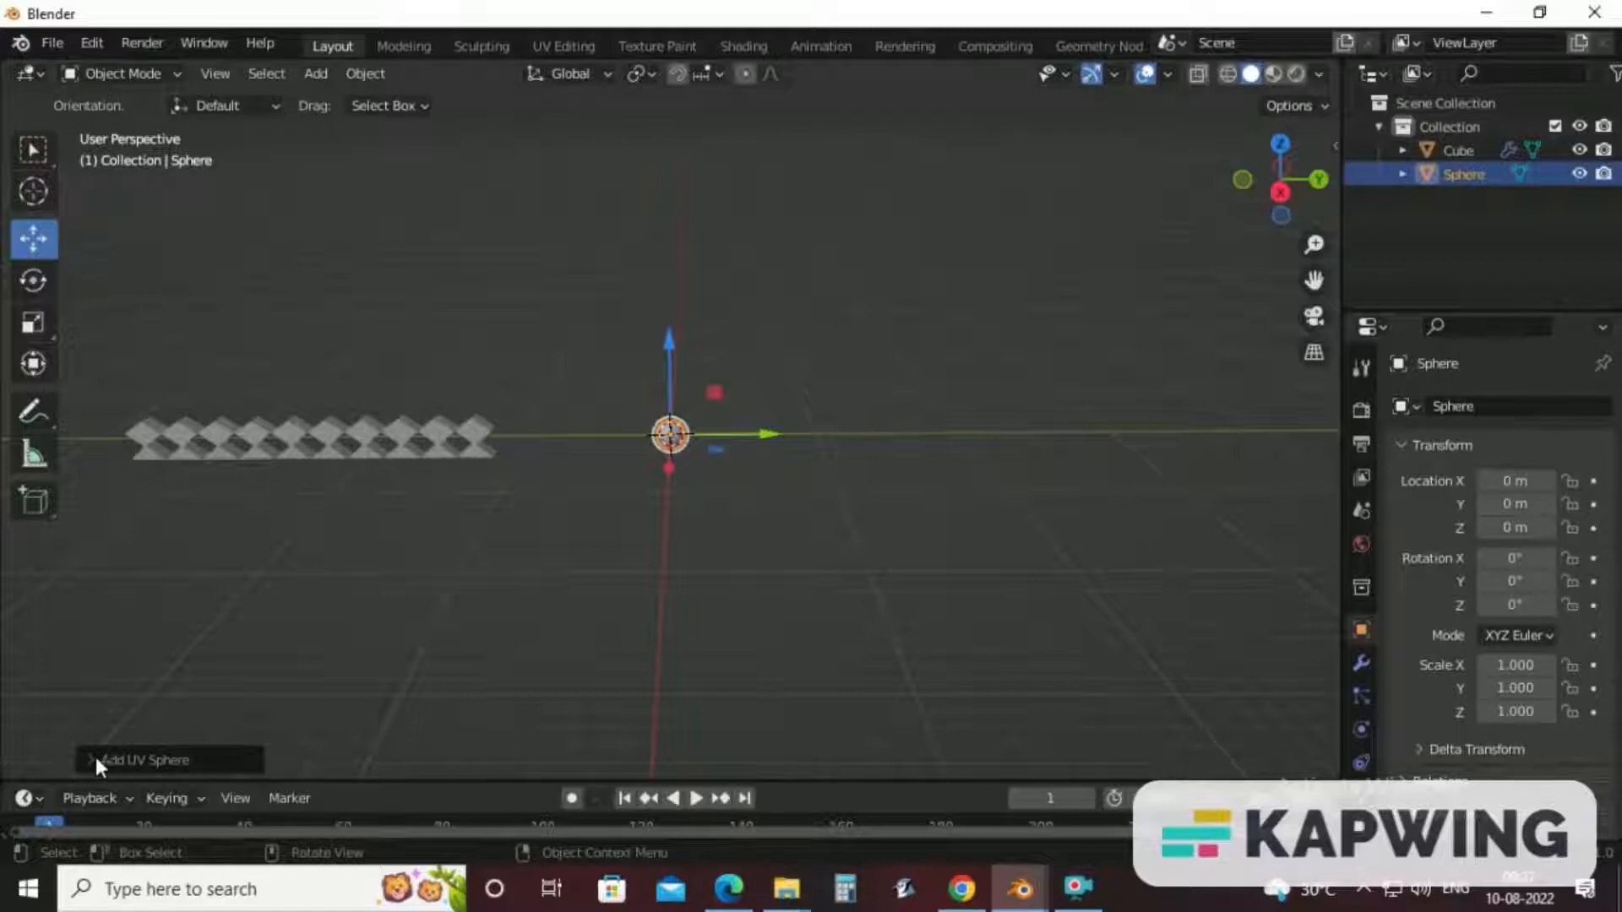
{"action": "mouse_move", "coordinate": [597, 675]}
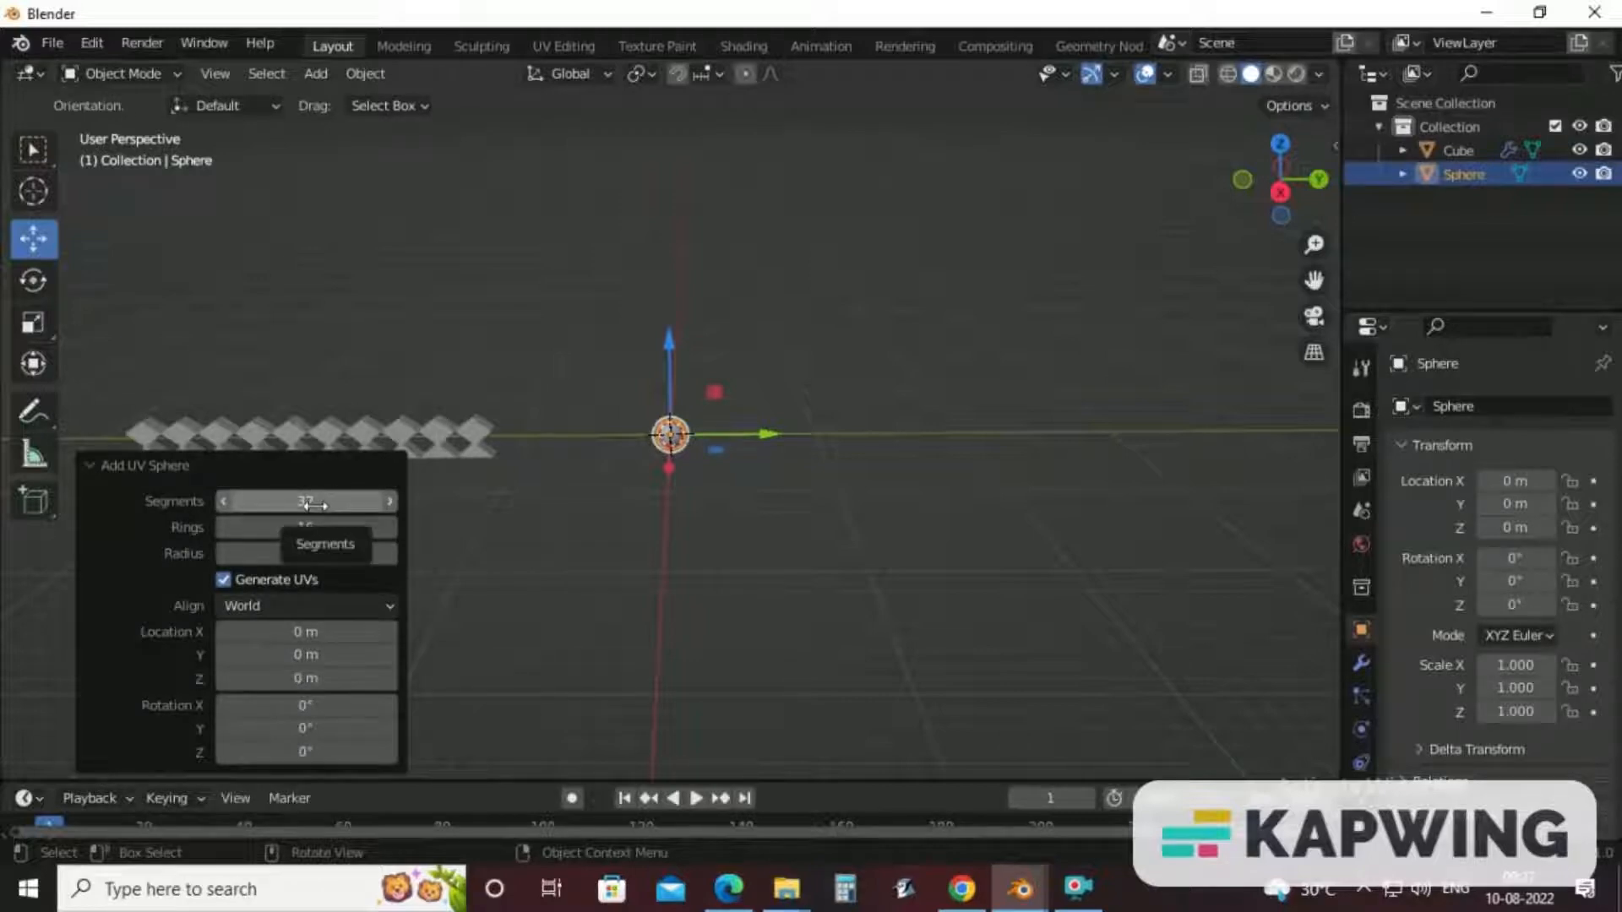
{"action": "mouse_move", "coordinate": [306, 527]}
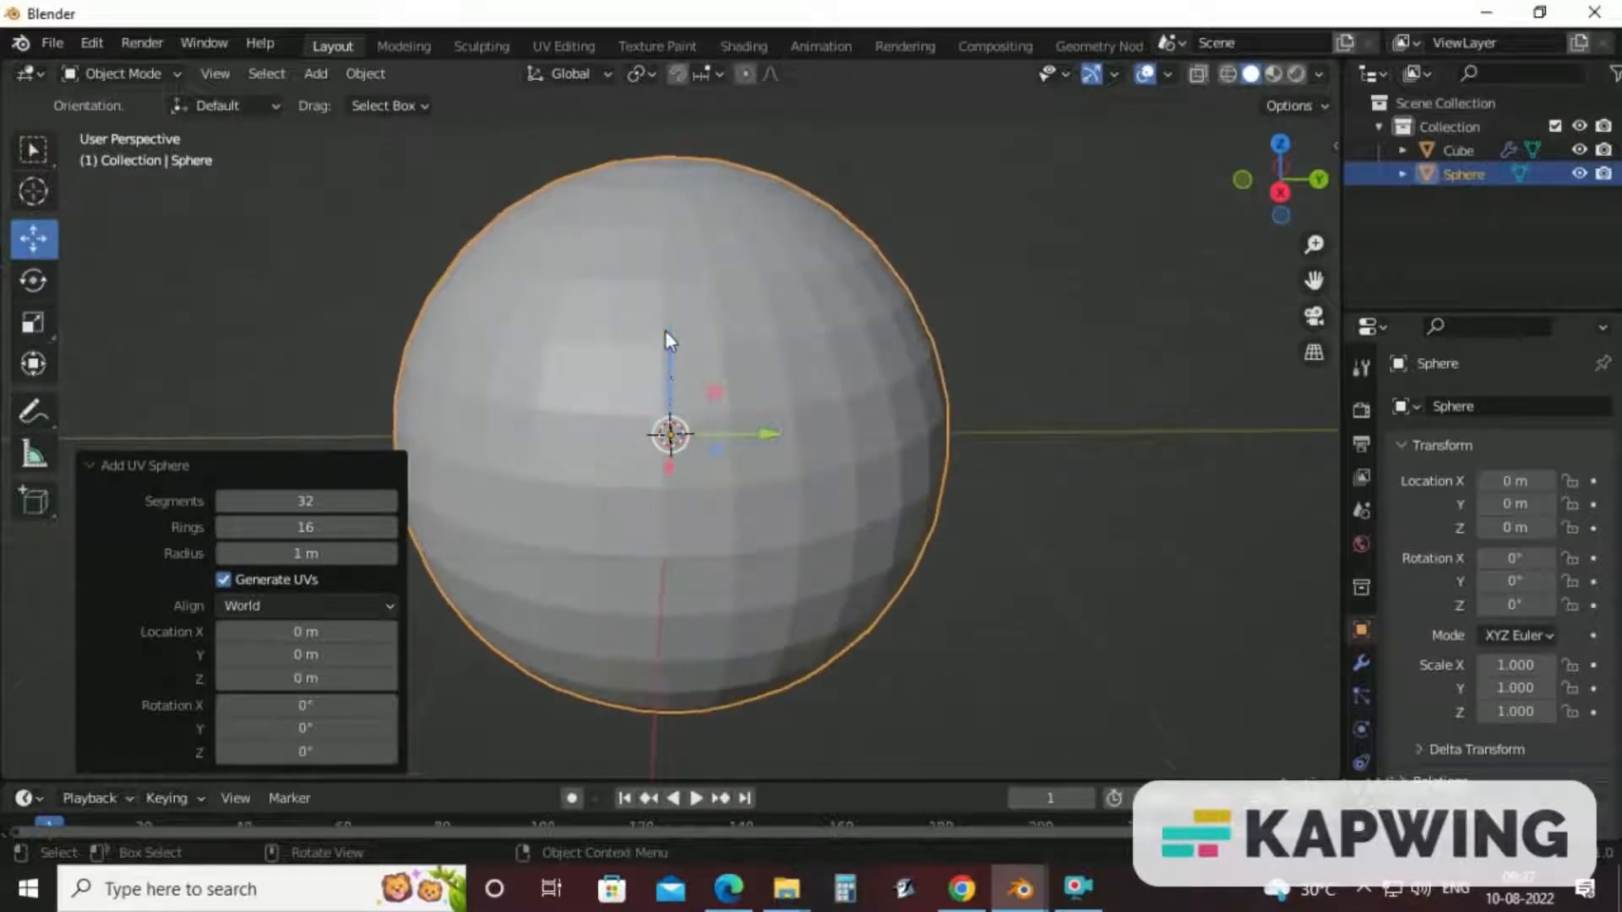
Give the sphere 16 segments and 8 rings, and scale it to 2 on every axis.
{"action": "left_click", "coordinate": [306, 501]}
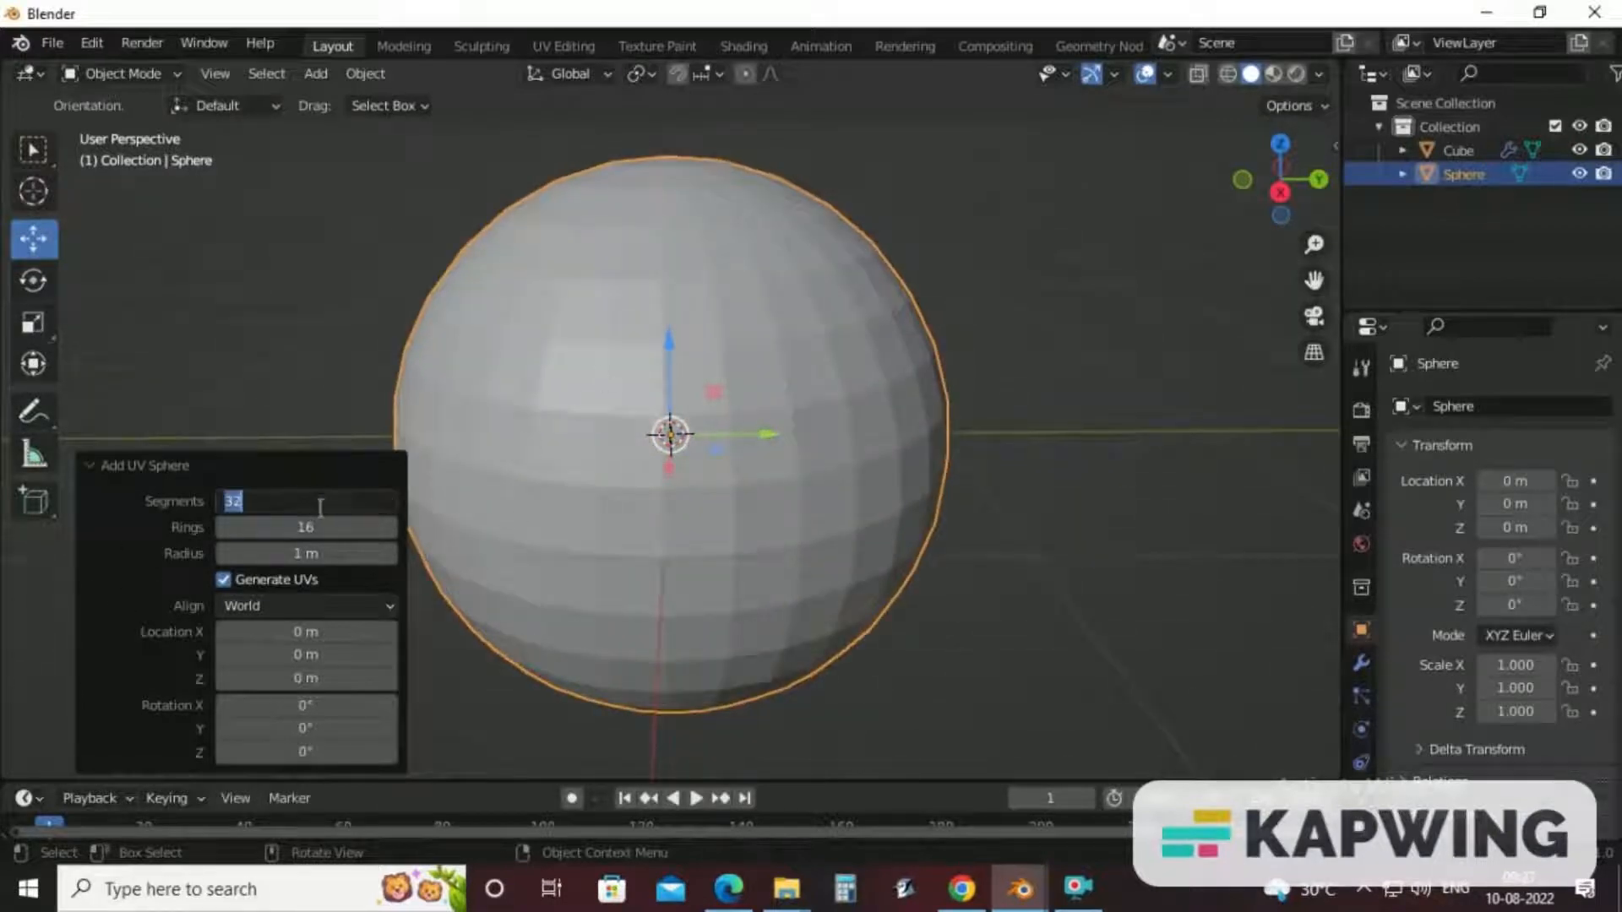
{"action": "type", "text": "16"}
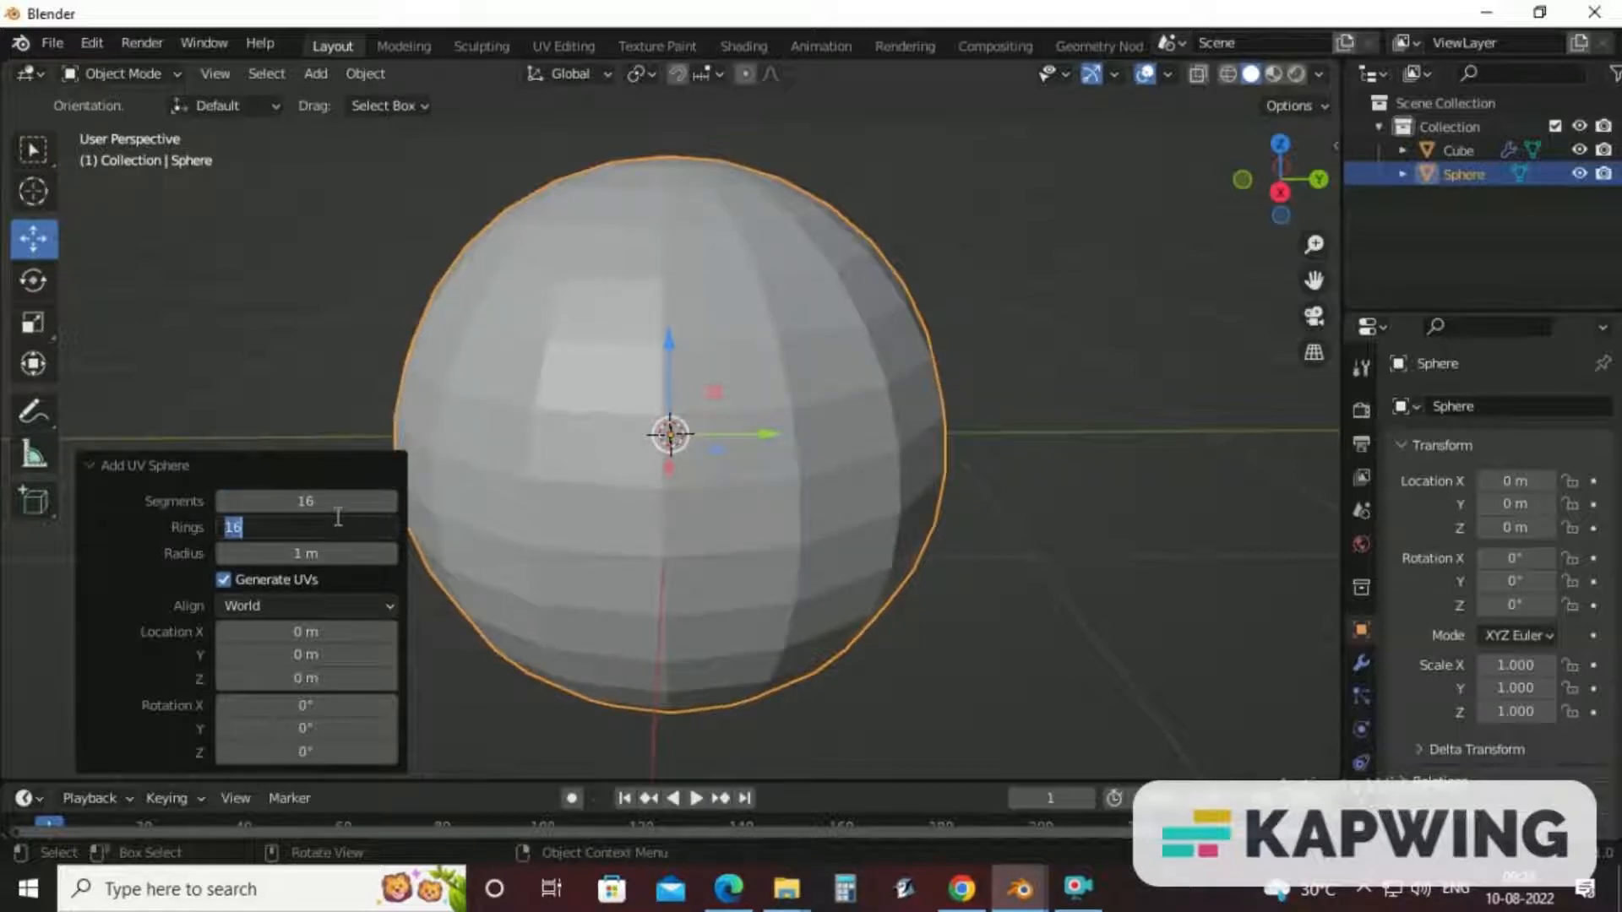
{"action": "type", "text": "8"}
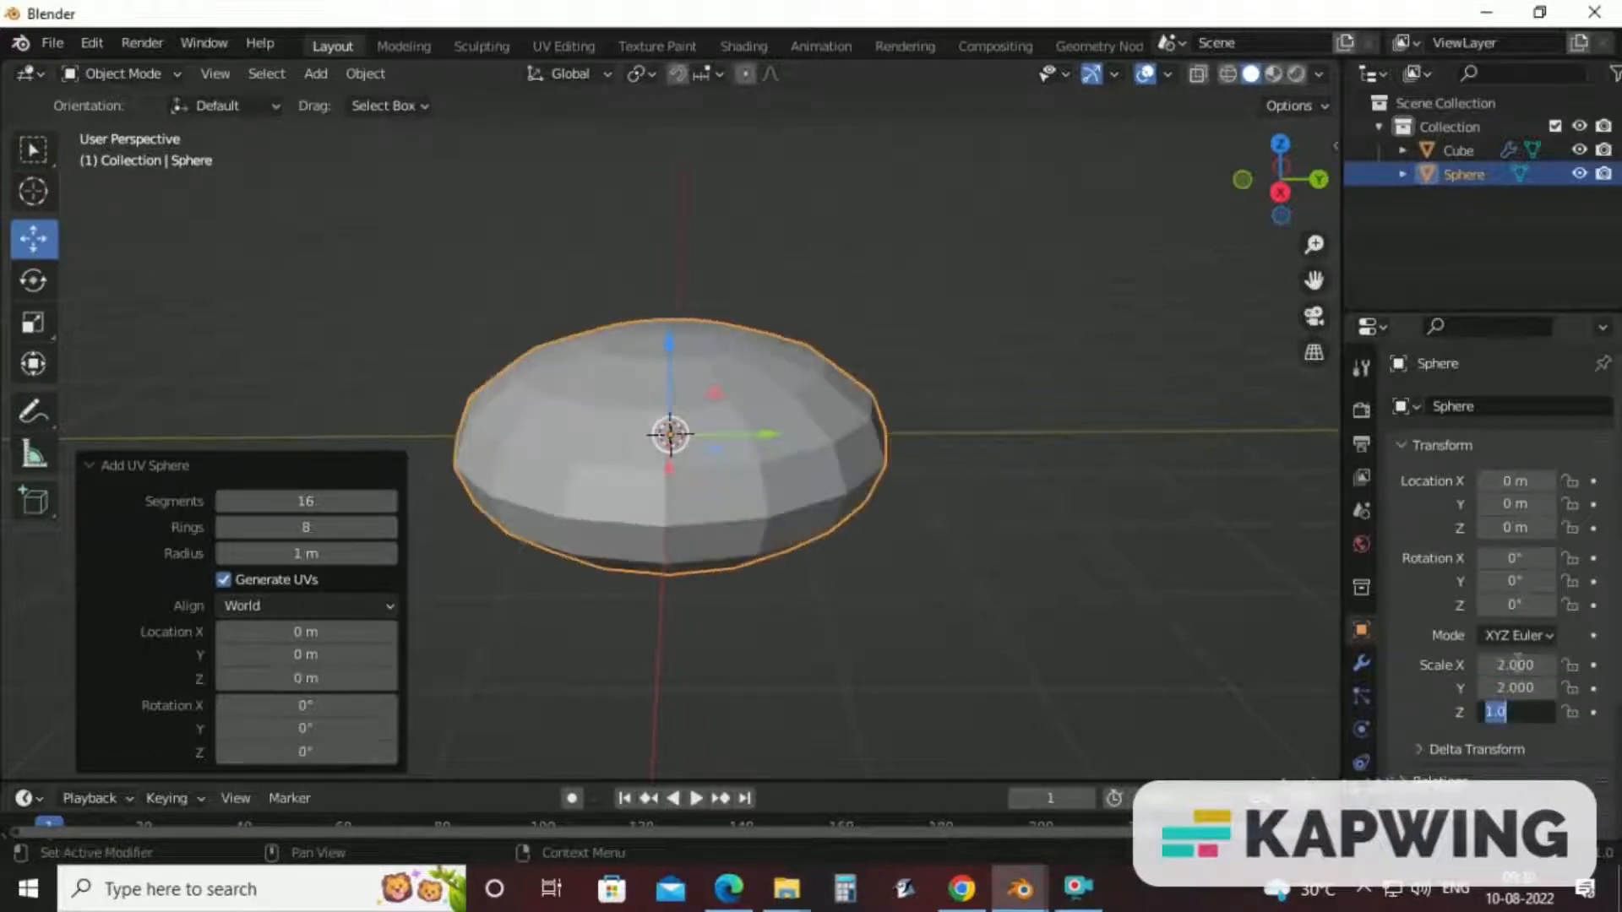
{"action": "type", "text": "2.000"}
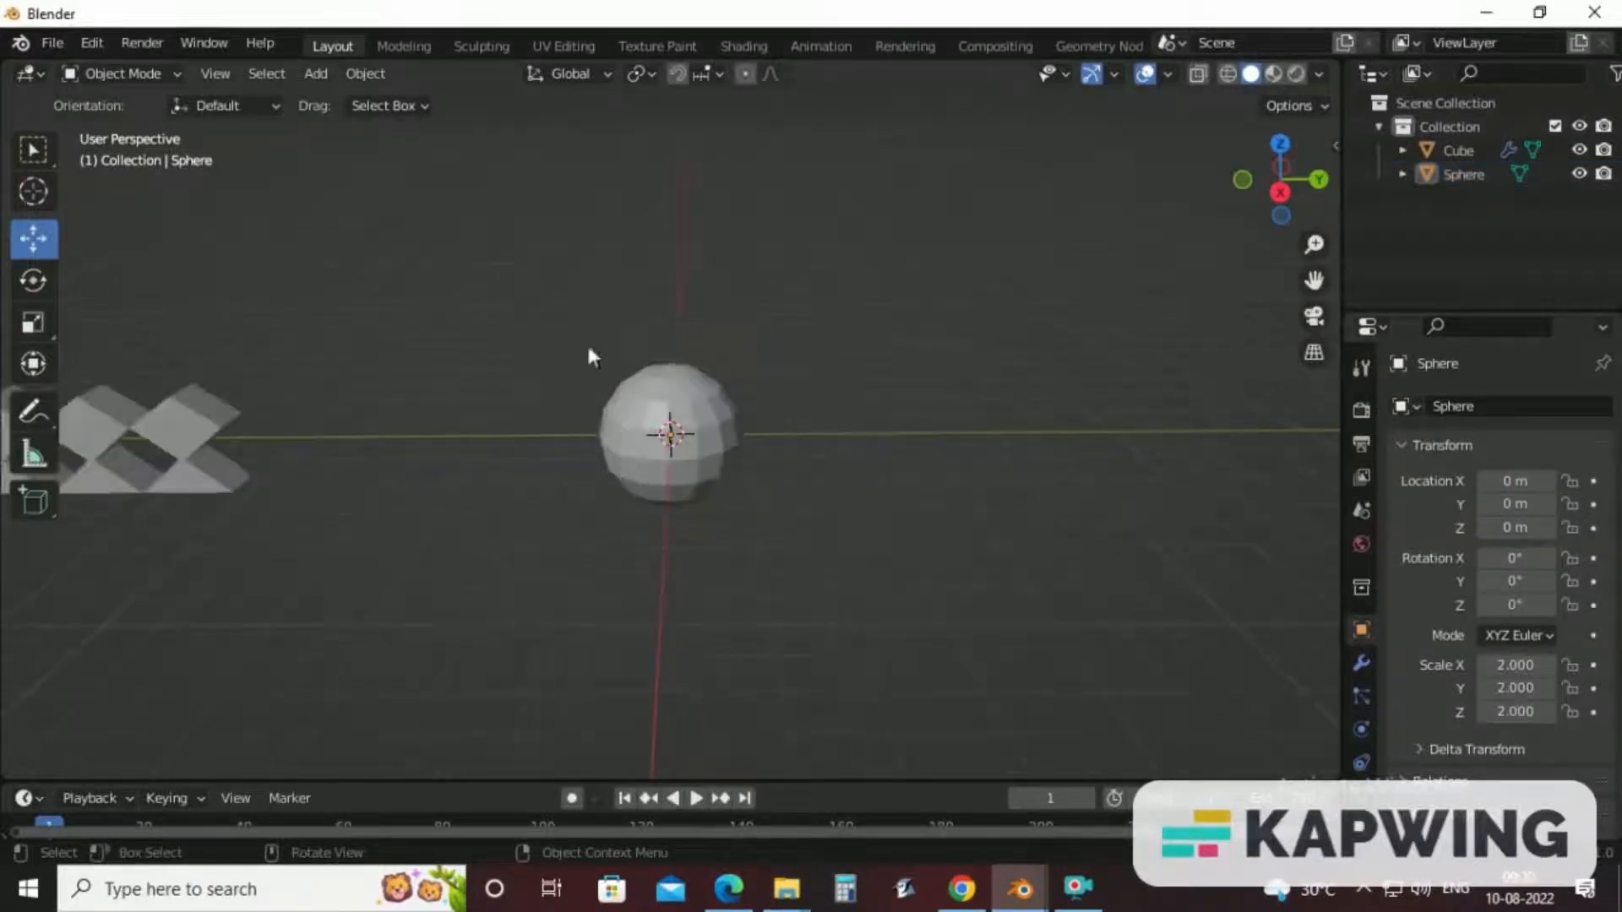
In Edit Mode, dissolve the sphere's lower-half faces to leave an open dome.
{"action": "left_click", "coordinate": [123, 74]}
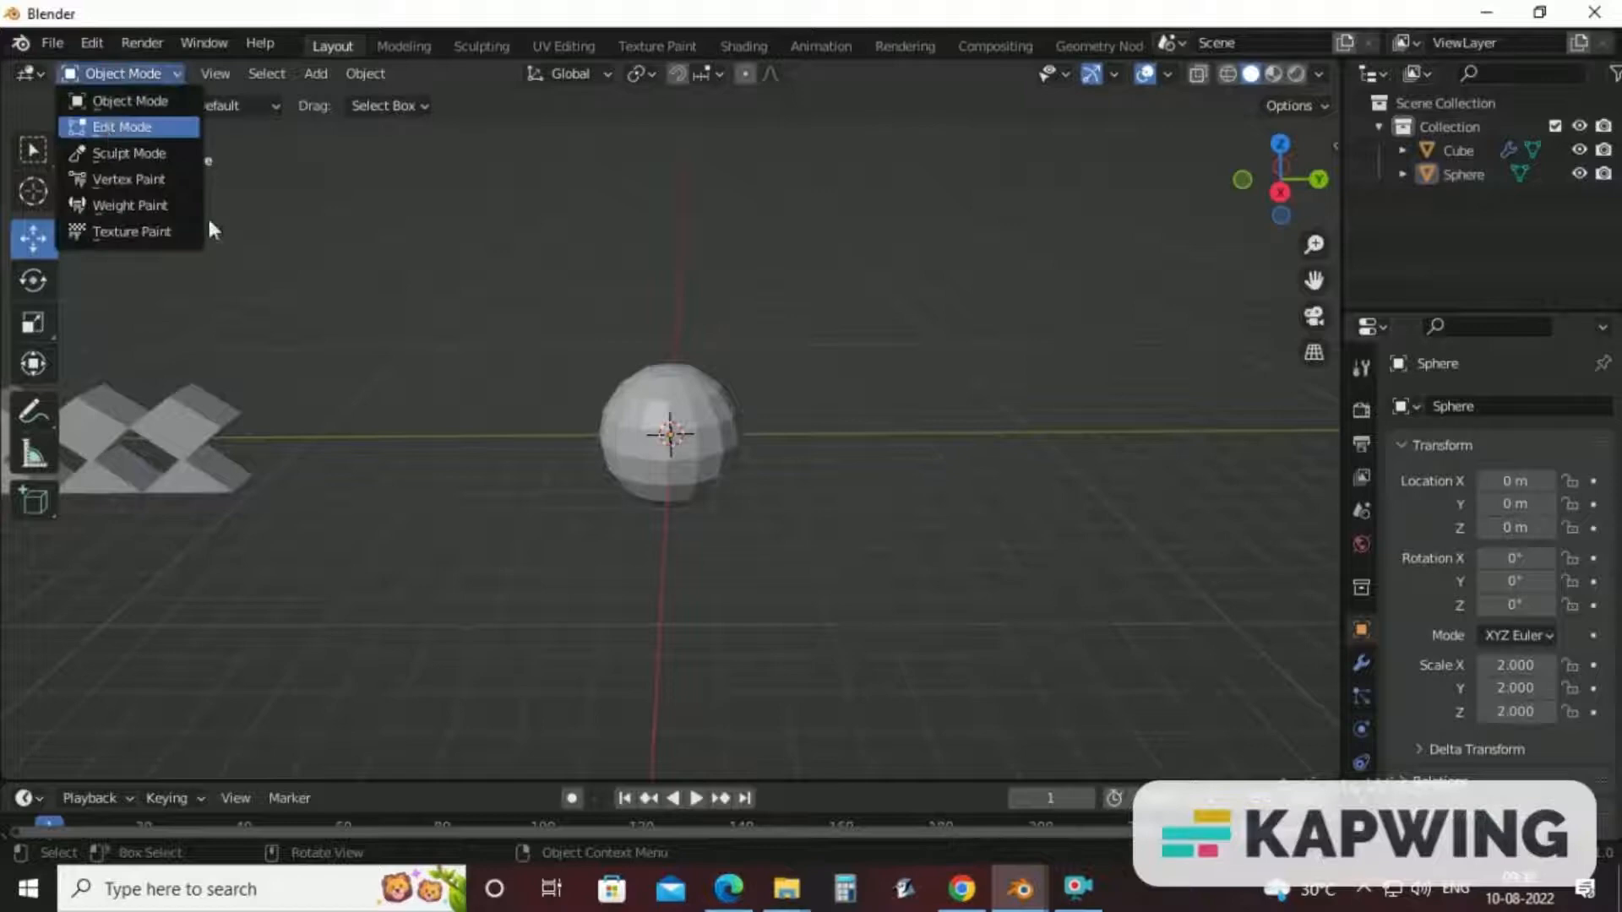
{"action": "left_click", "coordinate": [121, 127]}
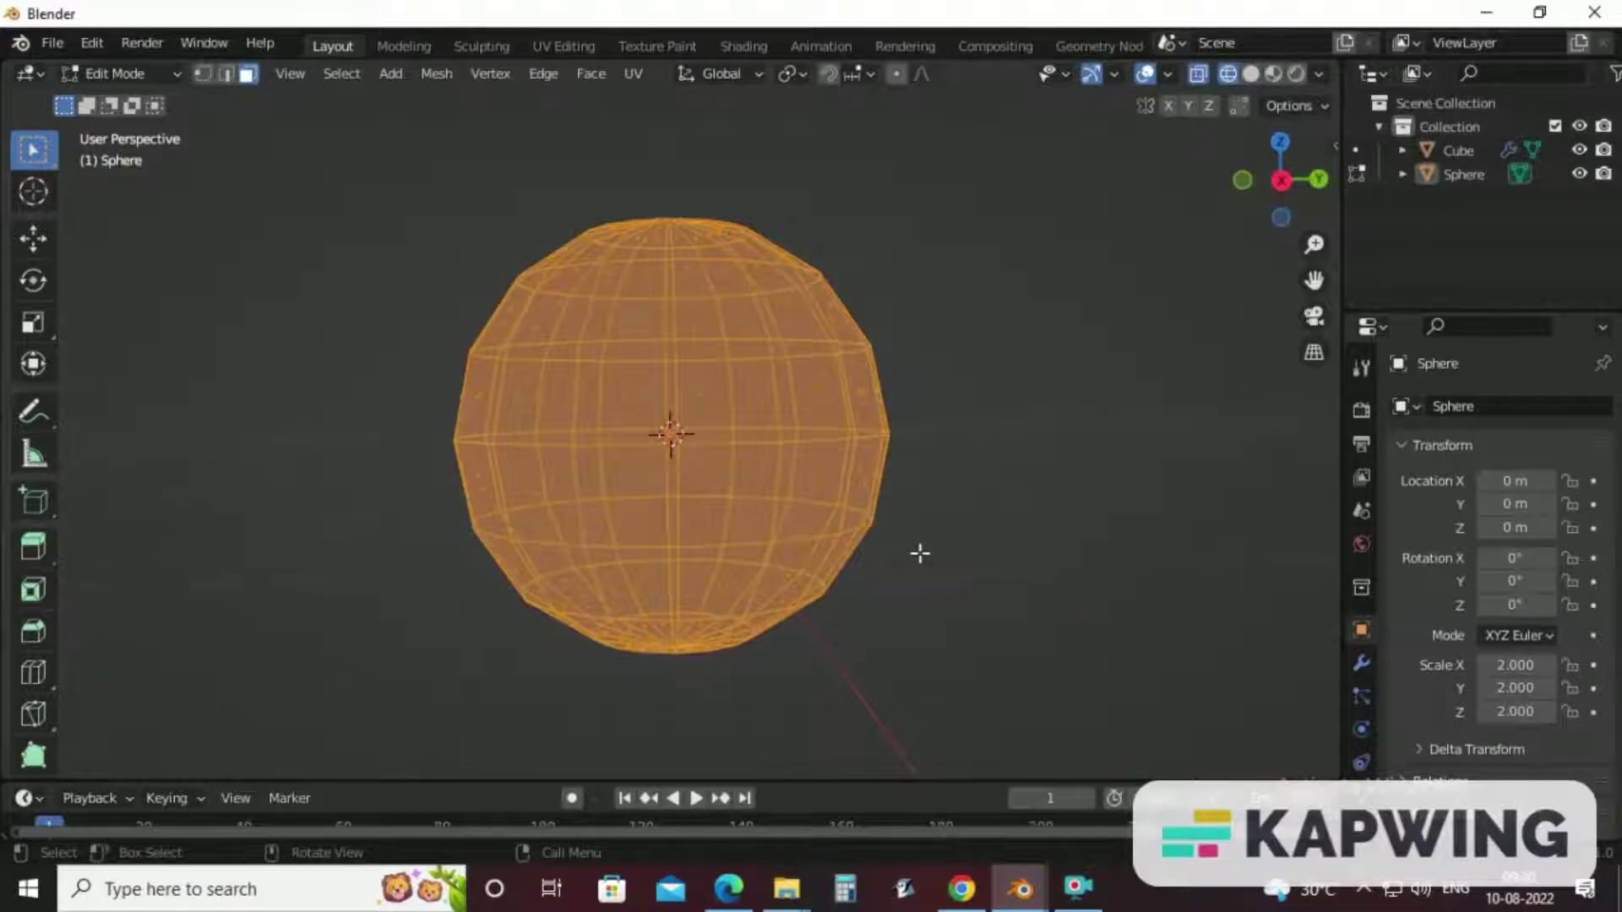
{"action": "left_click_drag", "start_coordinate": [593, 608], "coordinate": [972, 641]}
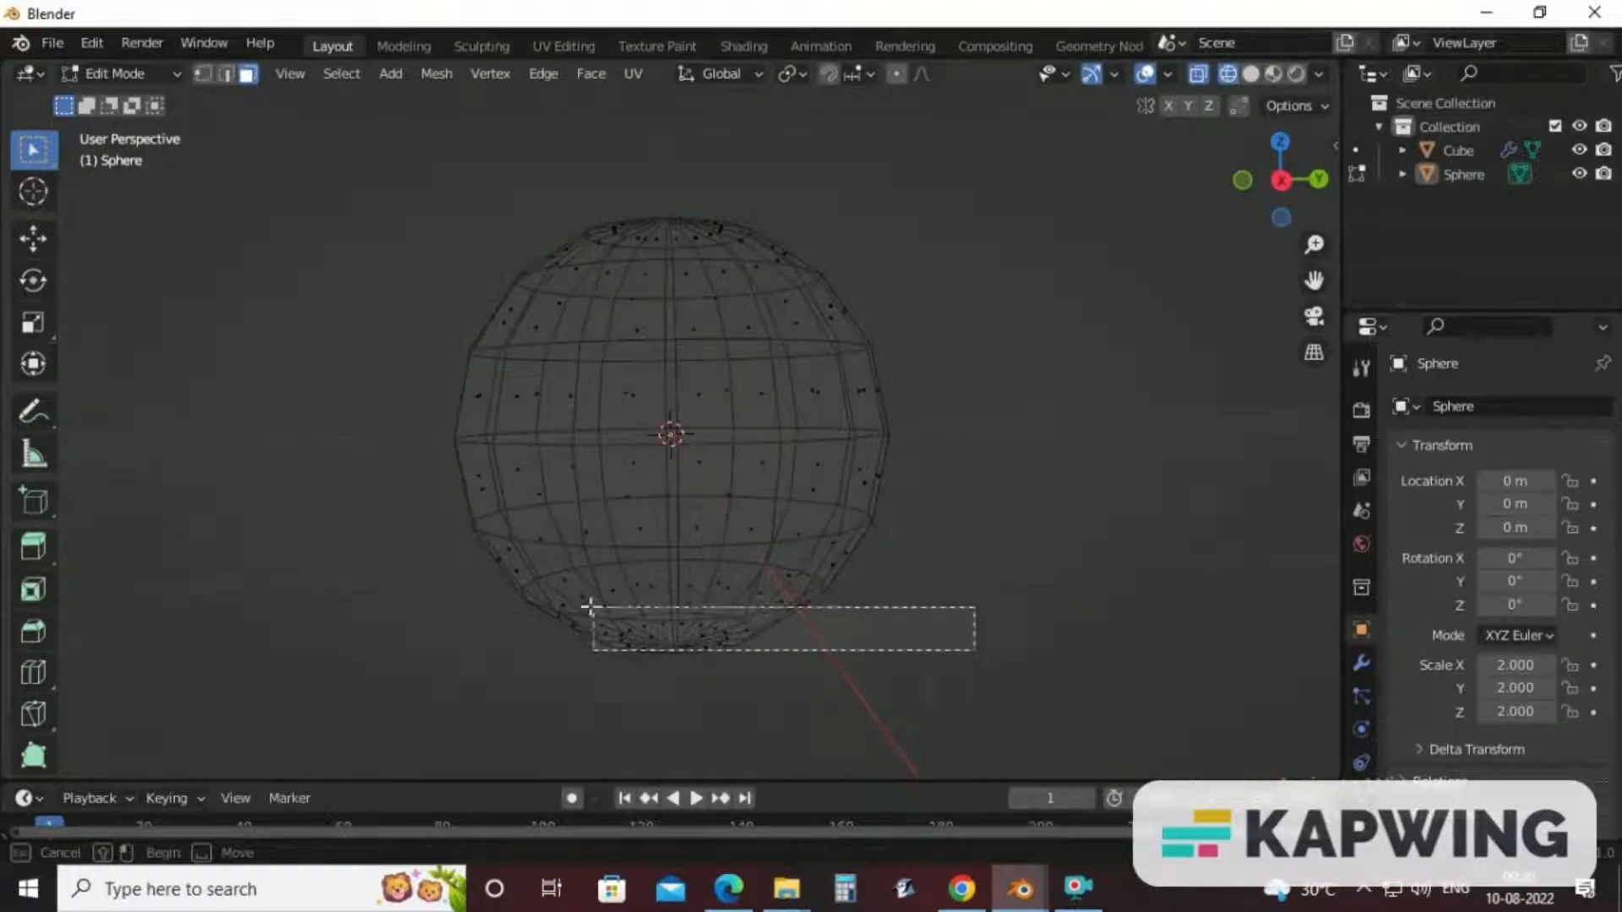
{"action": "left_click_drag", "start_coordinate": [591, 605], "coordinate": [972, 646]}
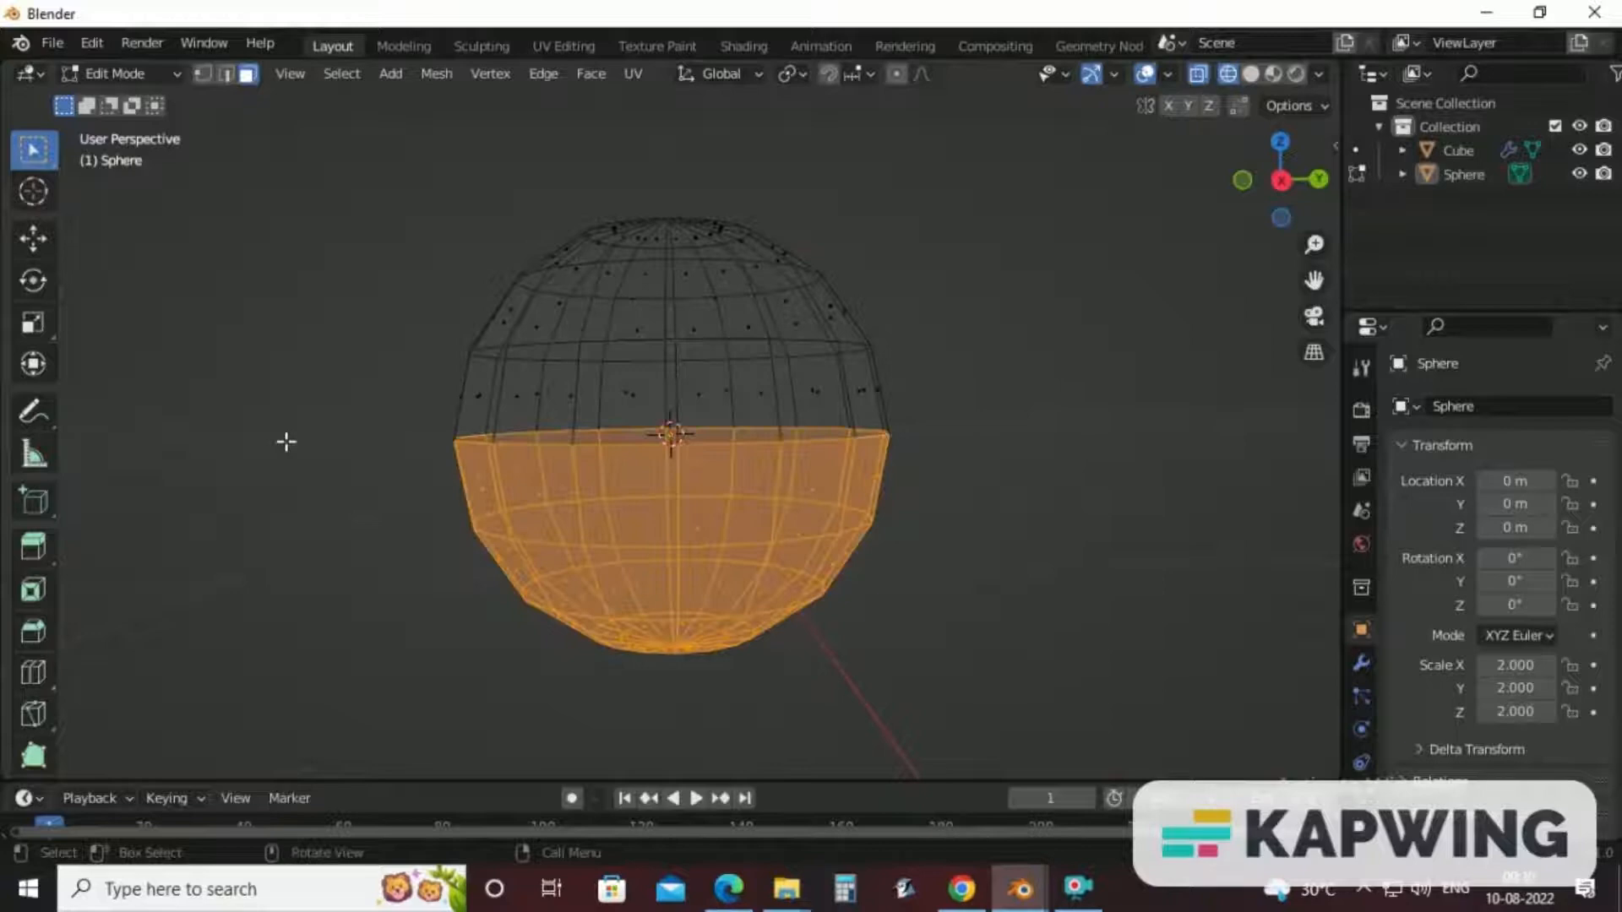
{"action": "right_click", "coordinate": [670, 449]}
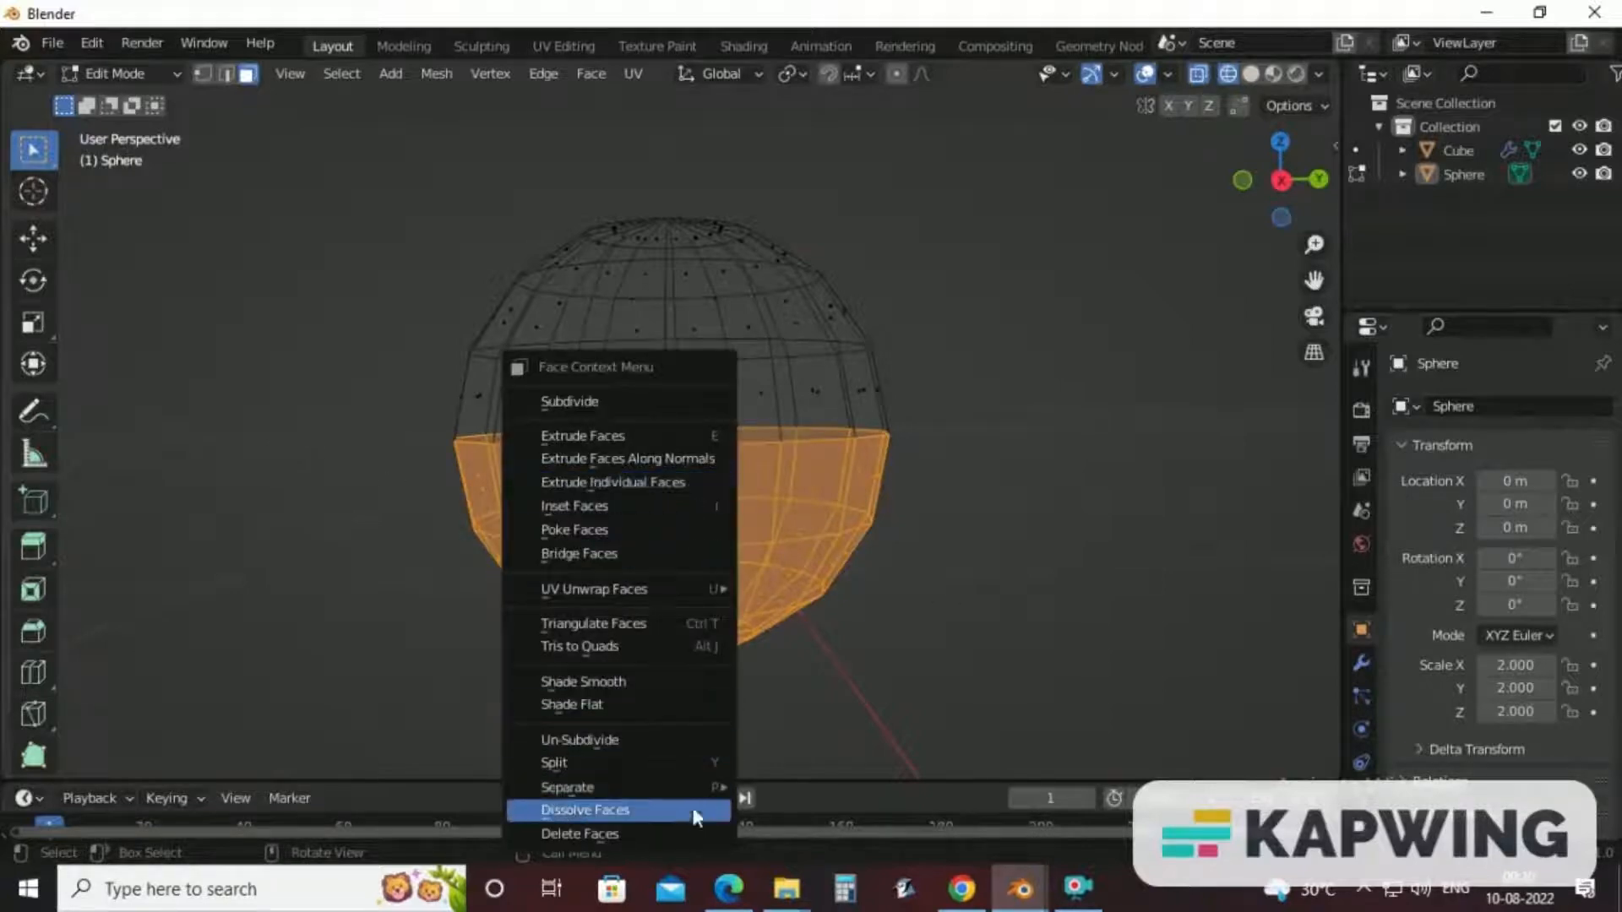
{"action": "left_click", "coordinate": [586, 810]}
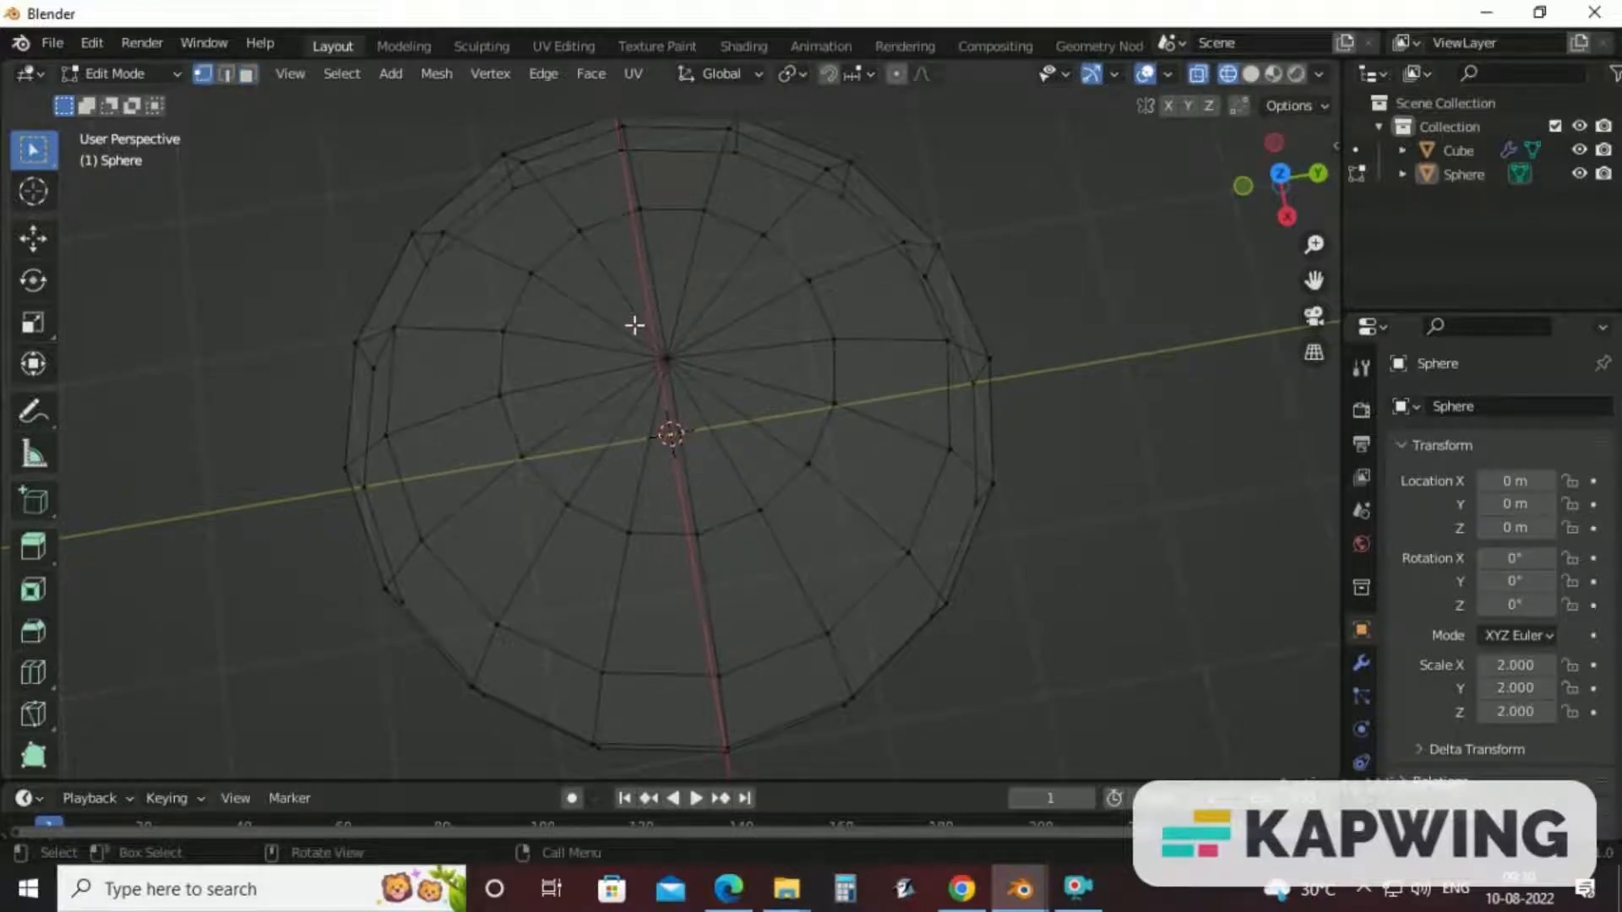
Pull the dome's top pole vertex upward into a pointed peak.
{"action": "left_click", "coordinate": [663, 359]}
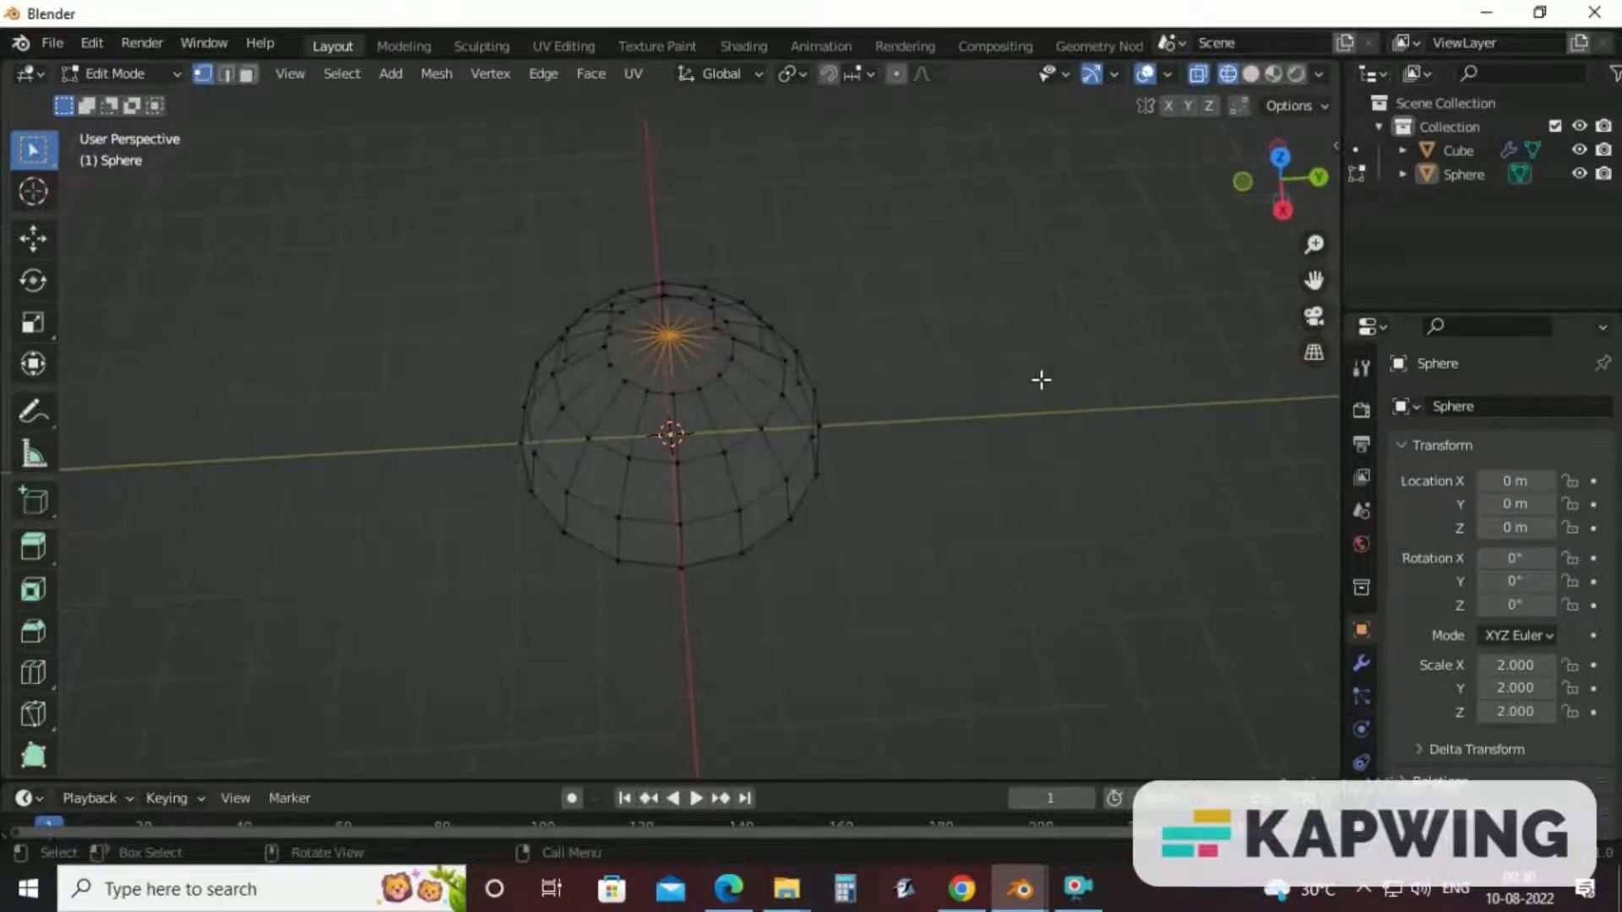
{"action": "left_click", "coordinate": [31, 241]}
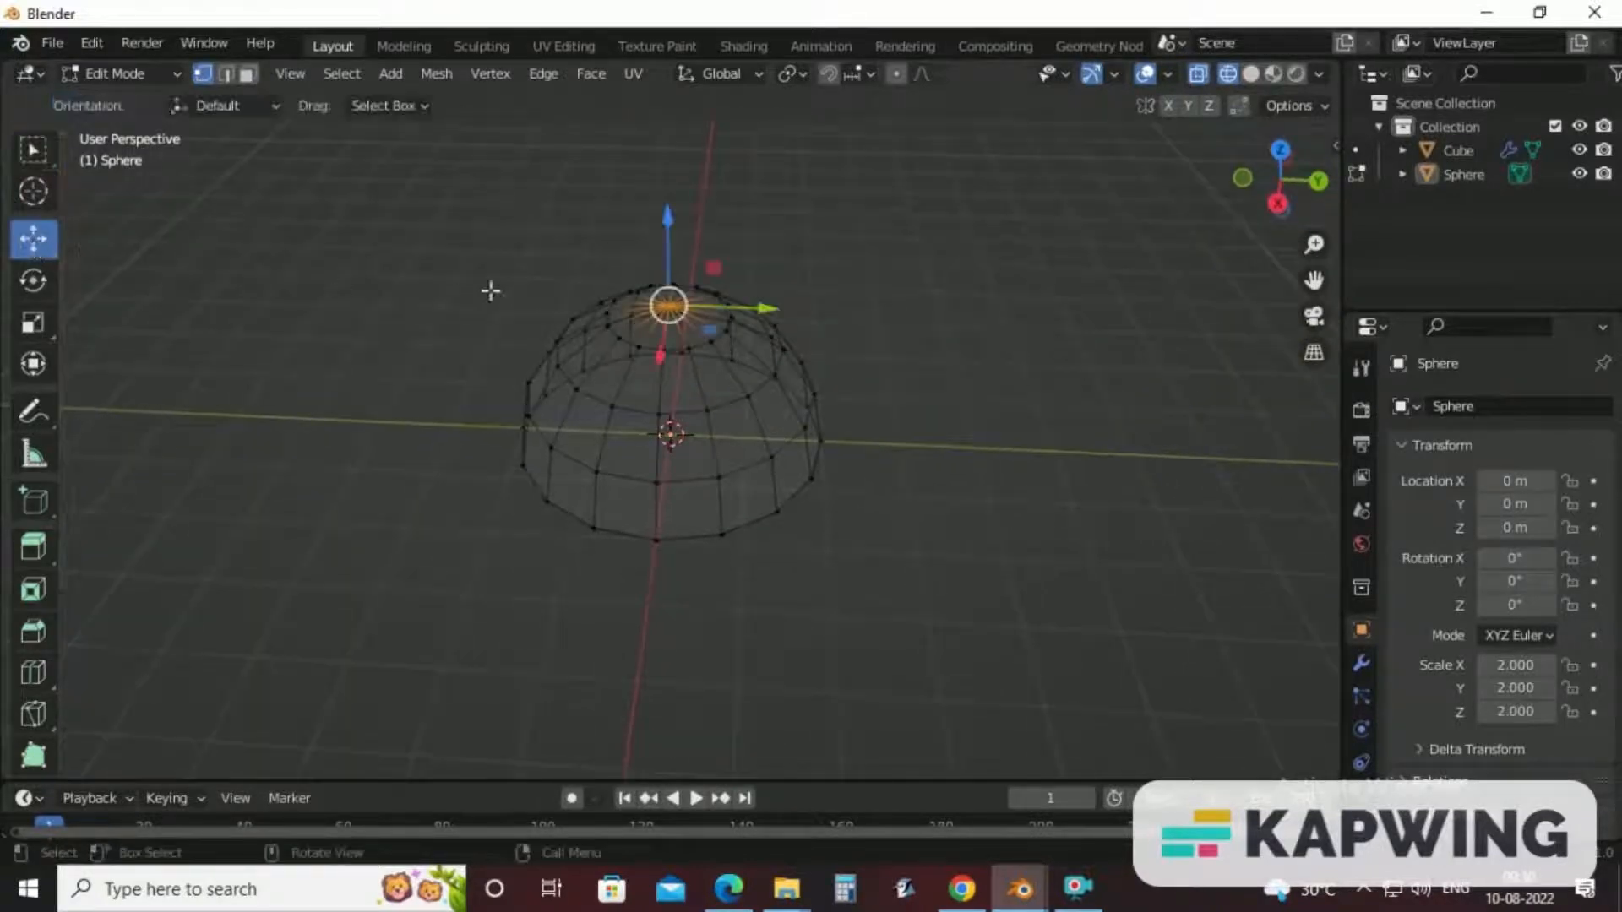
{"action": "left_click_drag", "start_coordinate": [667, 300], "coordinate": [667, 212]}
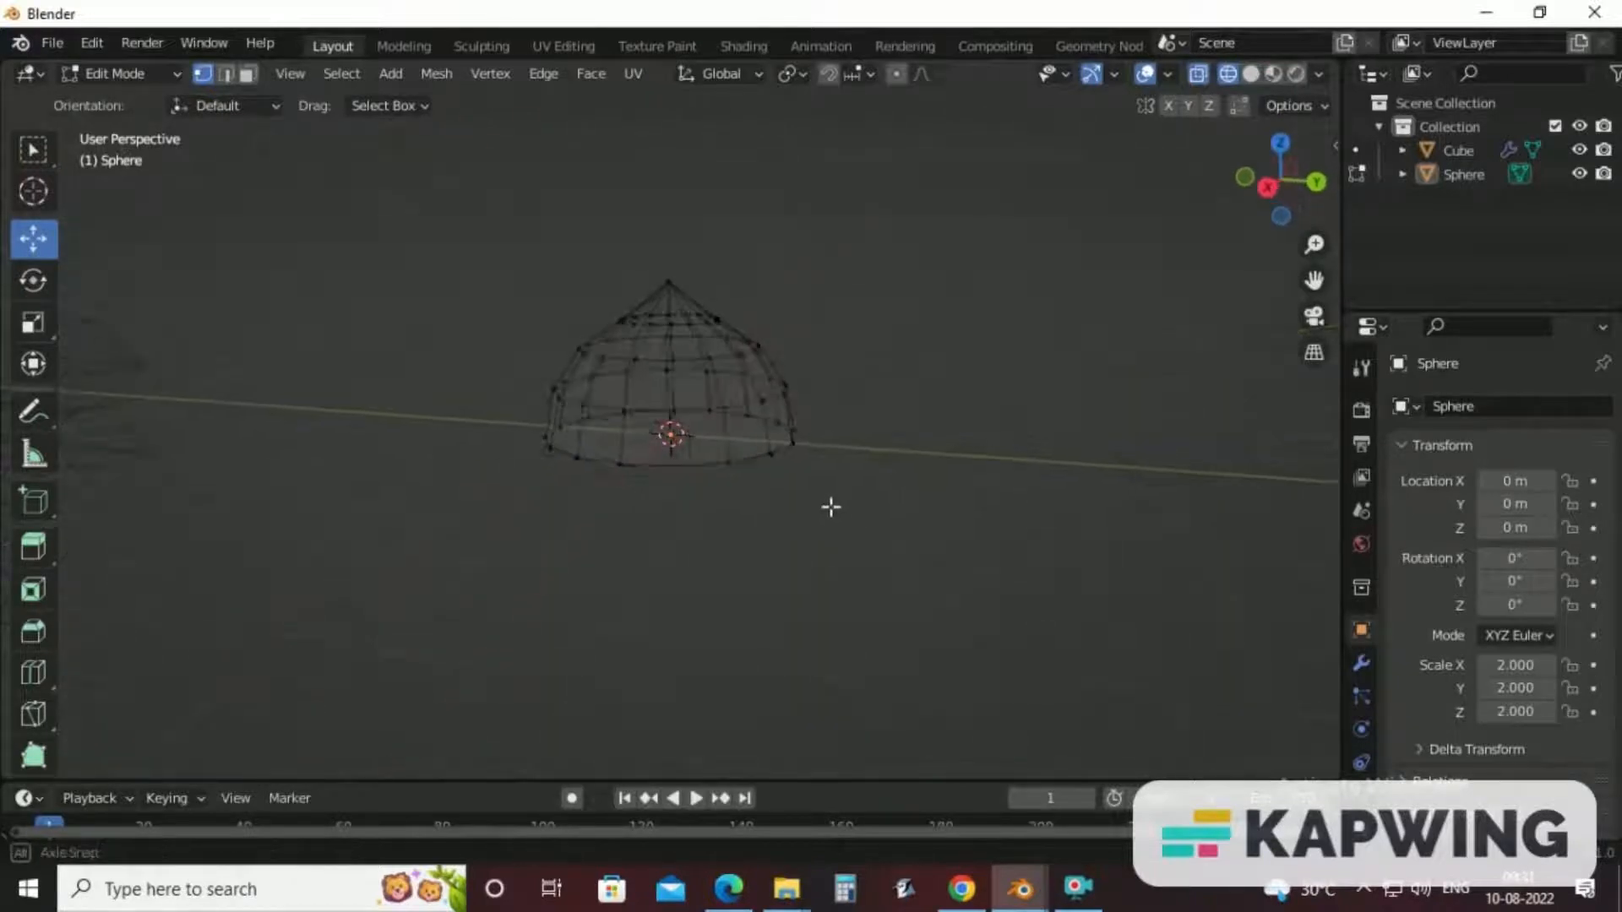
{"action": "left_click_drag", "start_coordinate": [830, 507], "coordinate": [969, 572]}
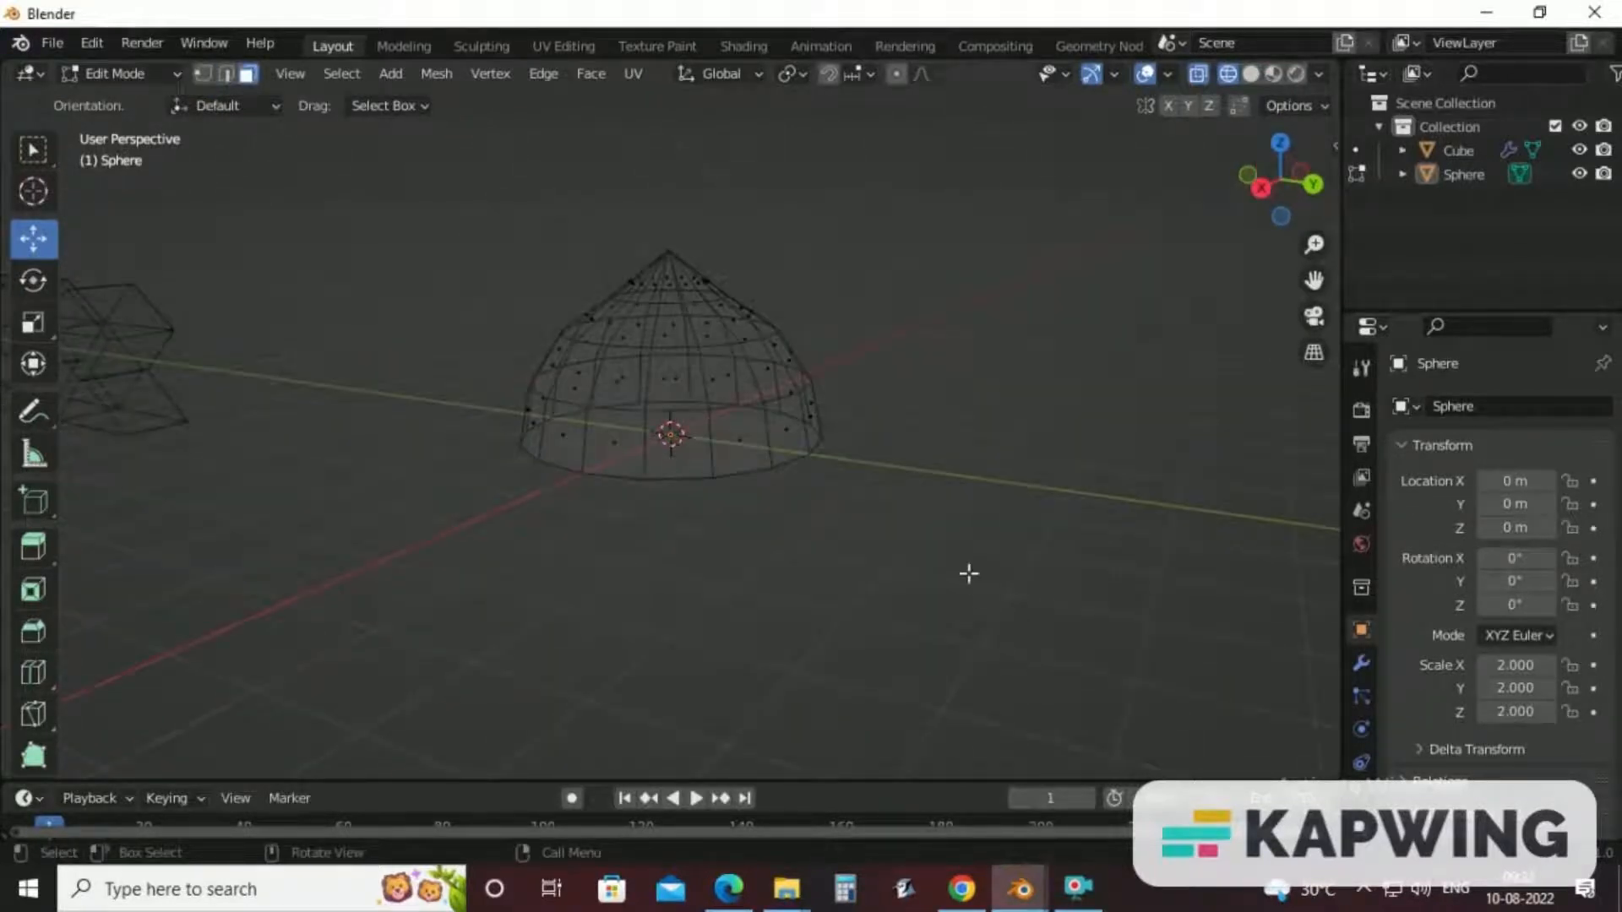
{"action": "mouse_move", "coordinate": [1015, 621]}
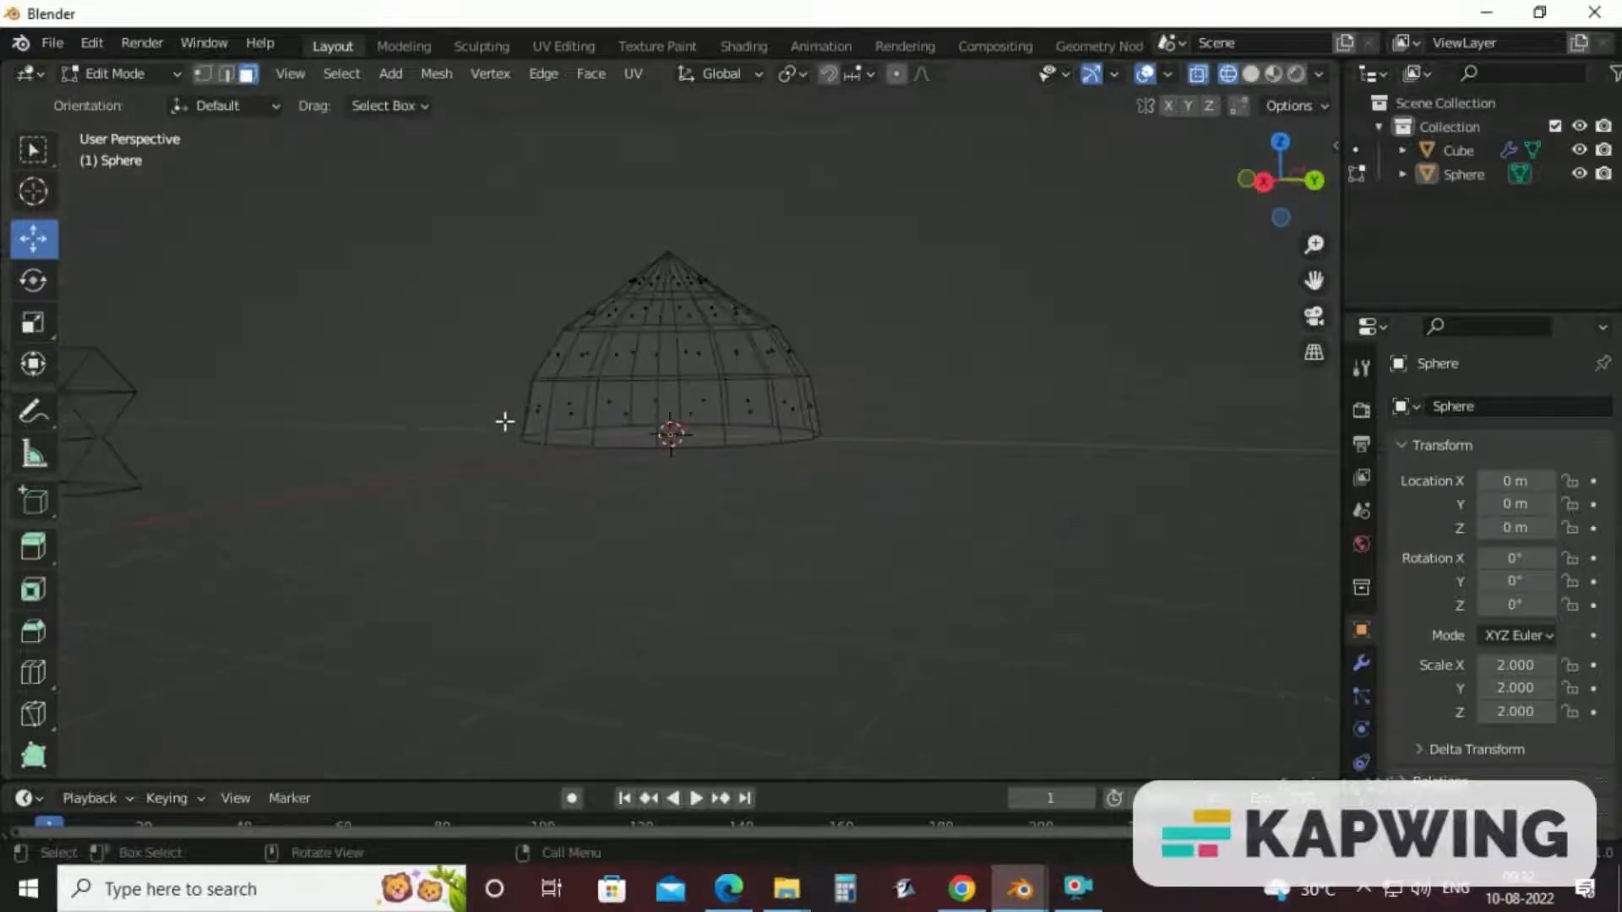
Stretch the dome's bottom face down into a tower body, then return to Object Mode.
{"action": "left_click", "coordinate": [673, 443]}
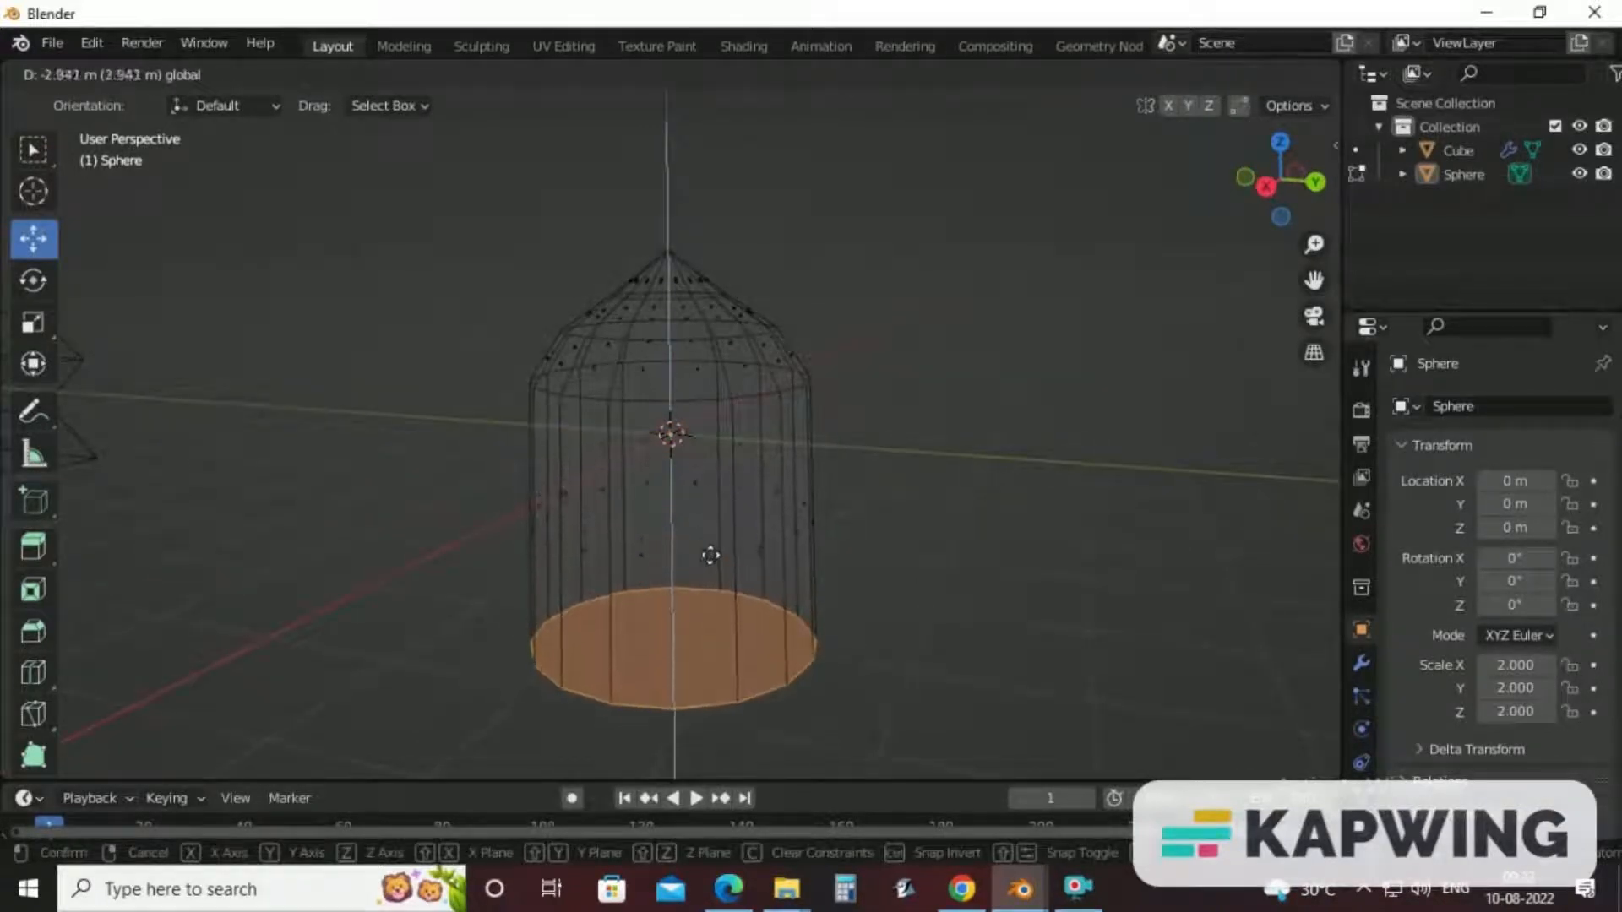
{"action": "left_click_drag", "start_coordinate": [710, 555], "coordinate": [714, 719]}
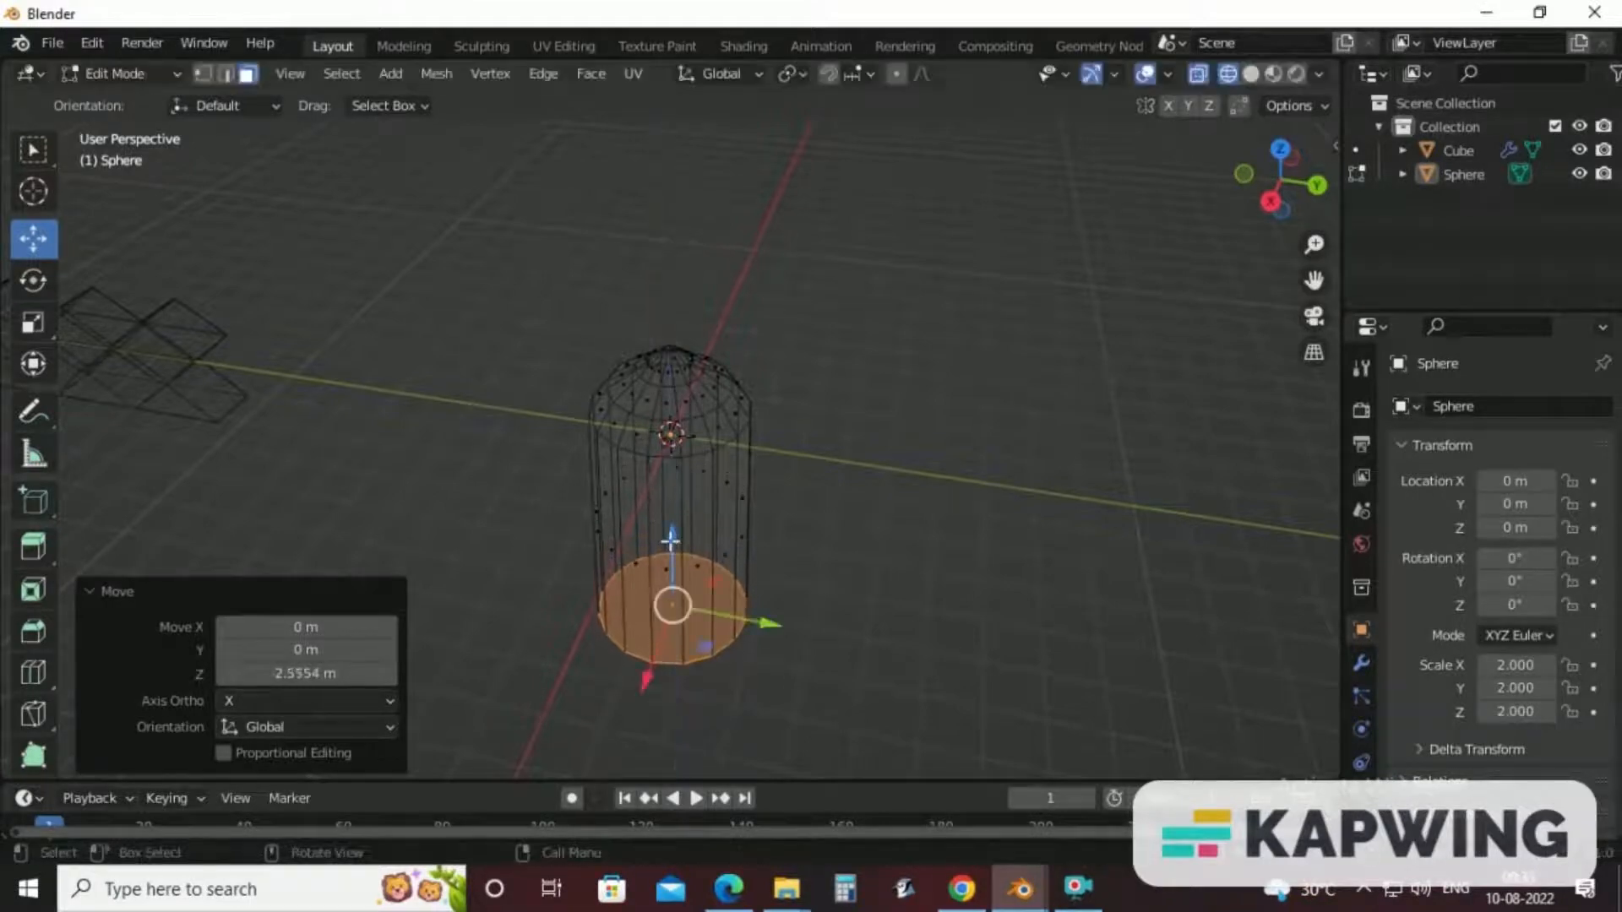
{"action": "mouse_move", "coordinate": [672, 537]}
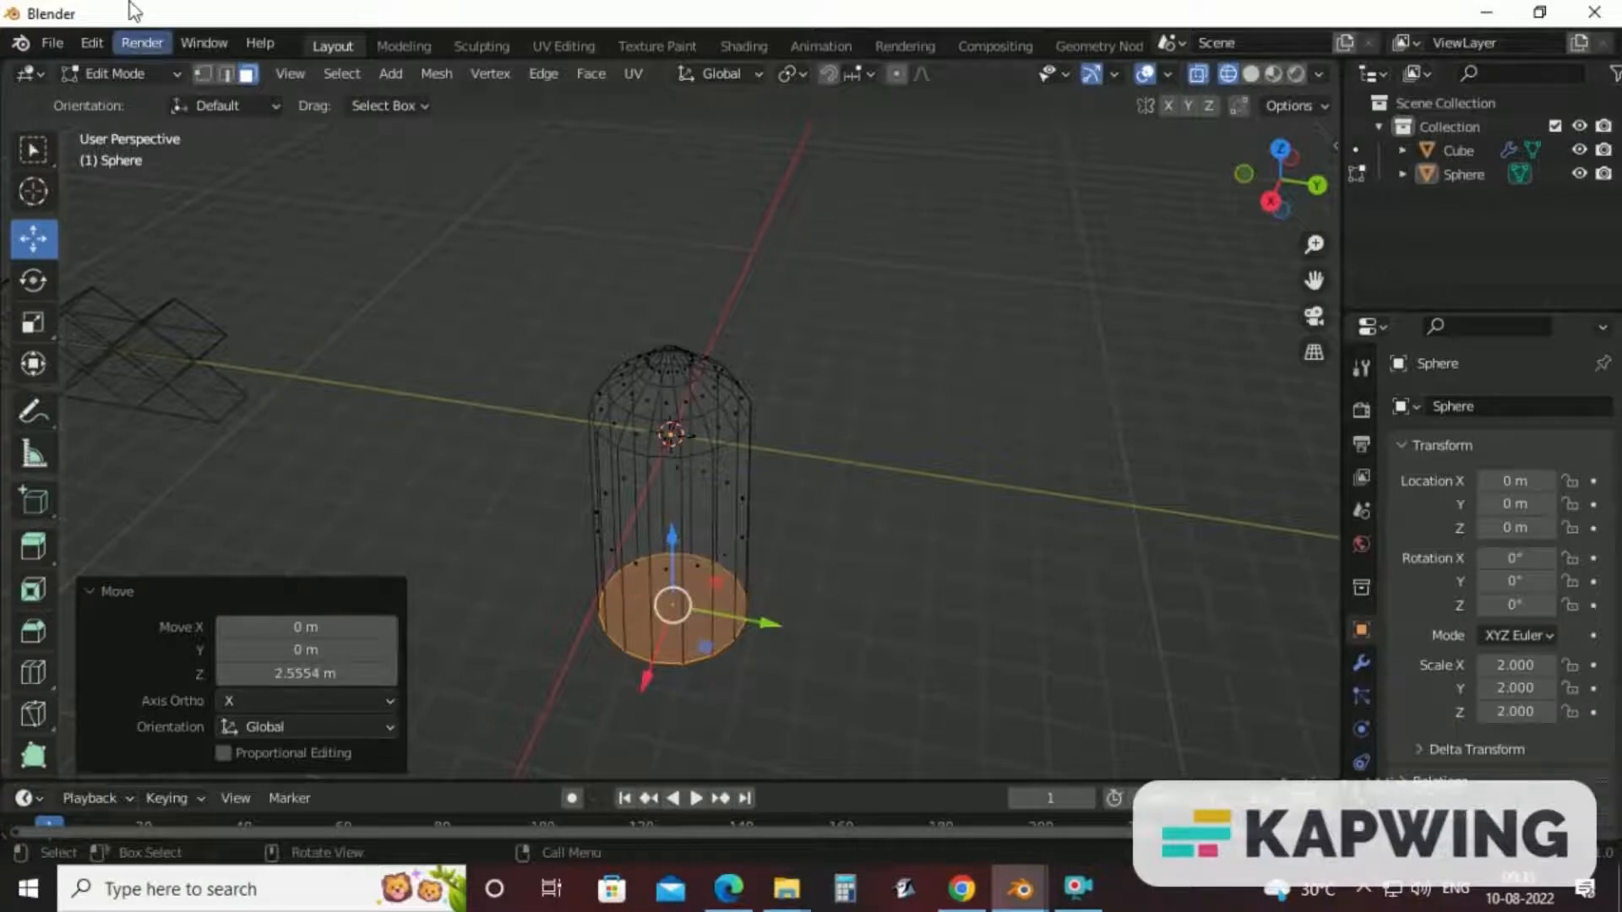
{"action": "left_click", "coordinate": [114, 75]}
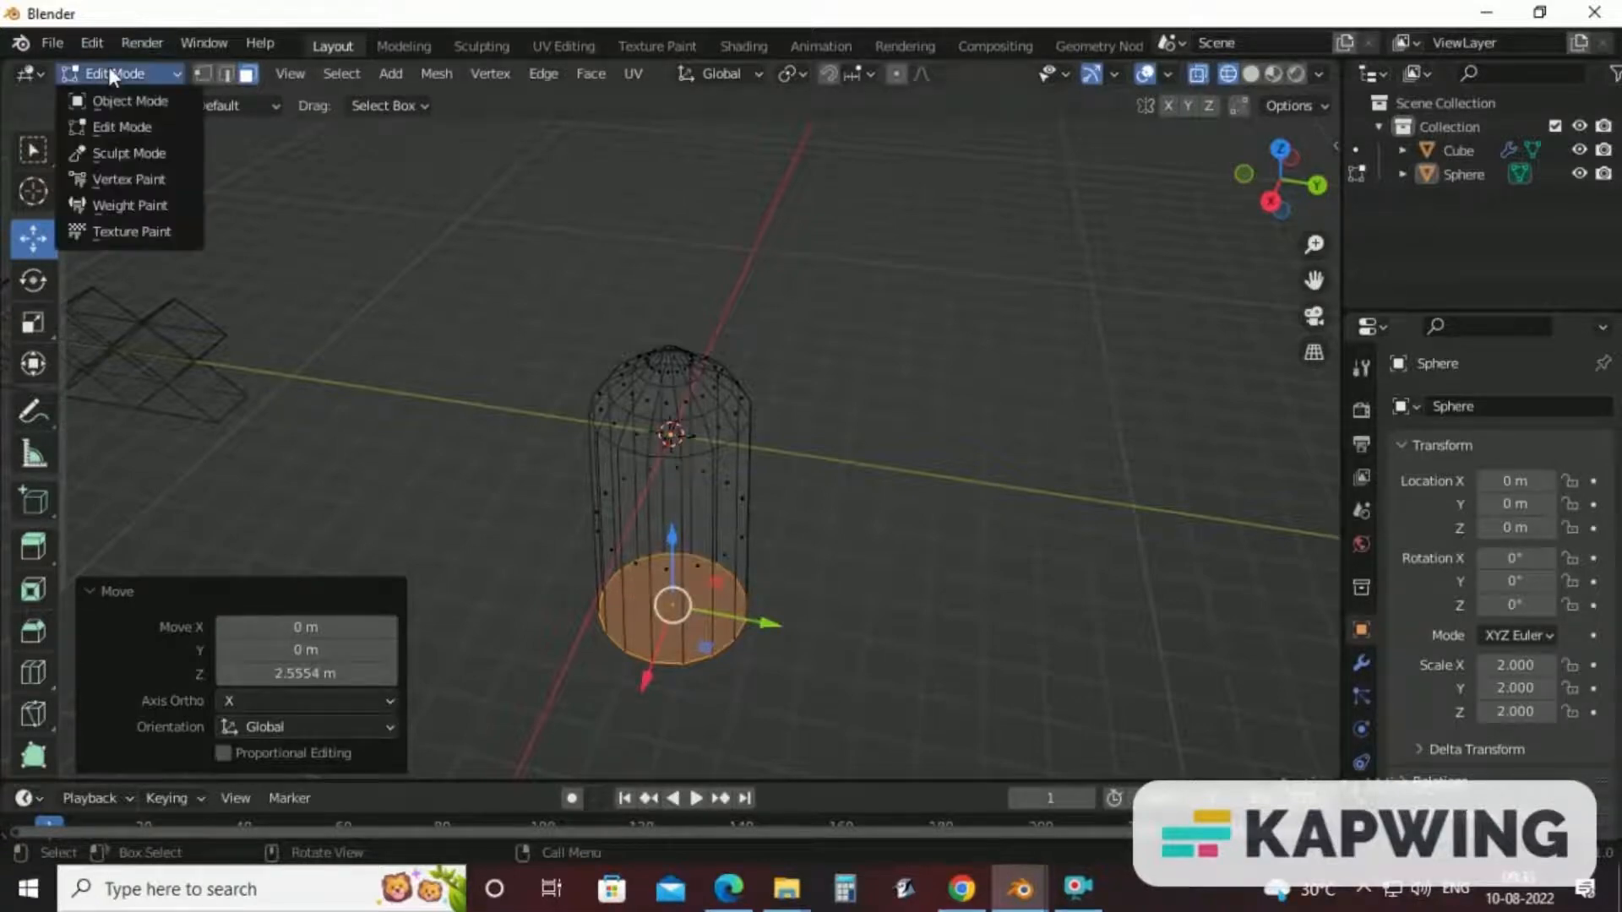
{"action": "left_click", "coordinate": [130, 101]}
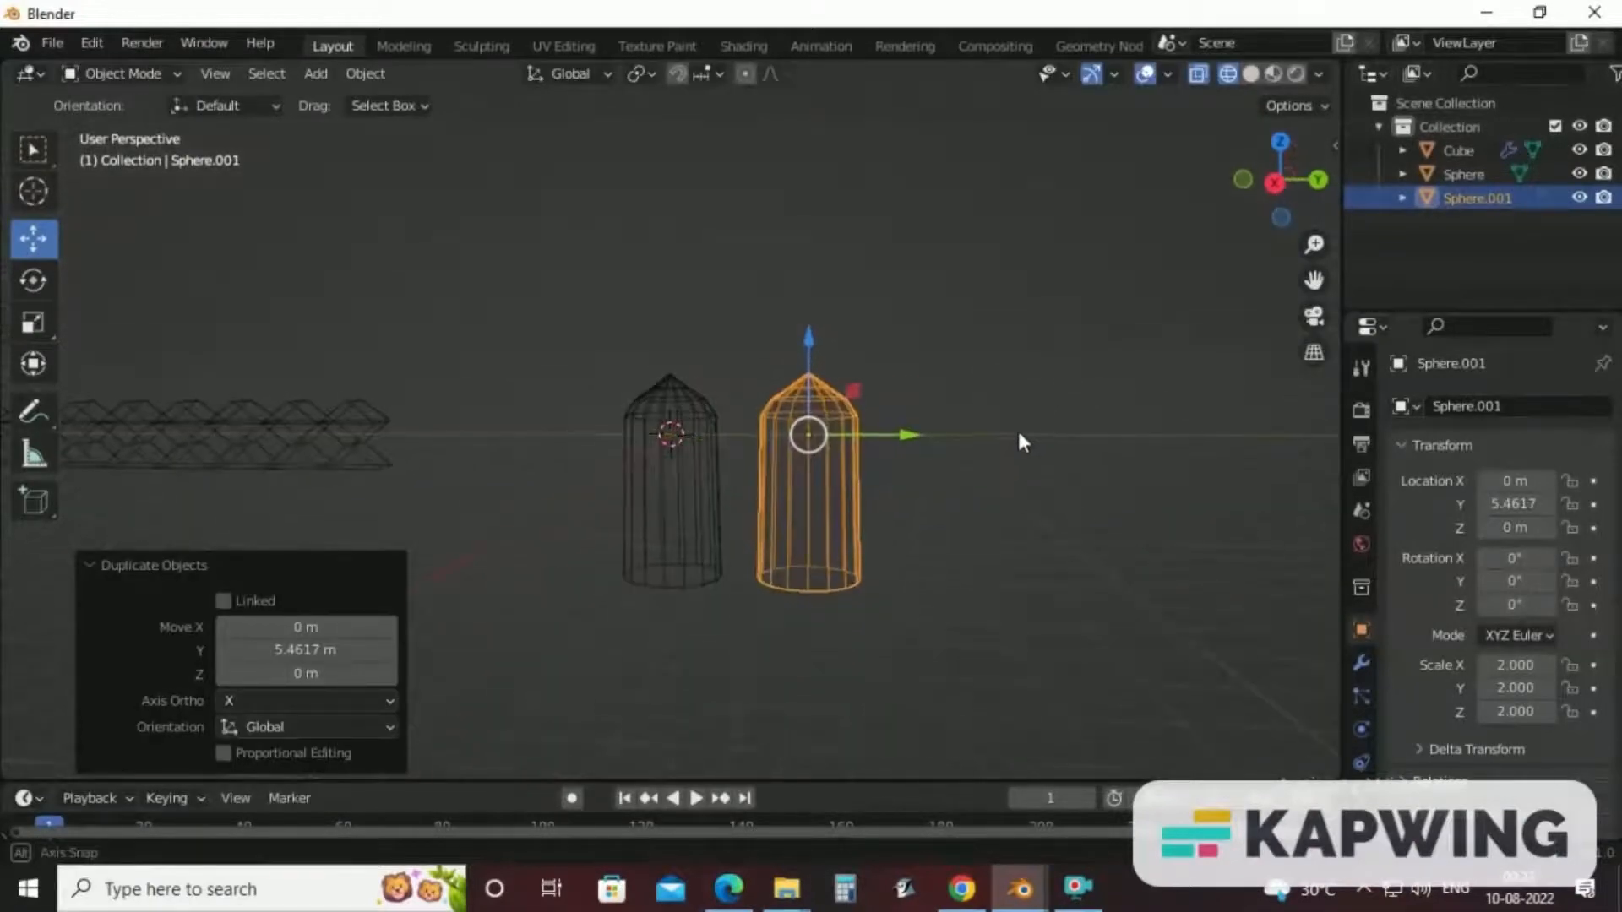
Stretch the copy Sphere.001's base downward to make it a much taller spire.
{"action": "left_click", "coordinate": [120, 74]}
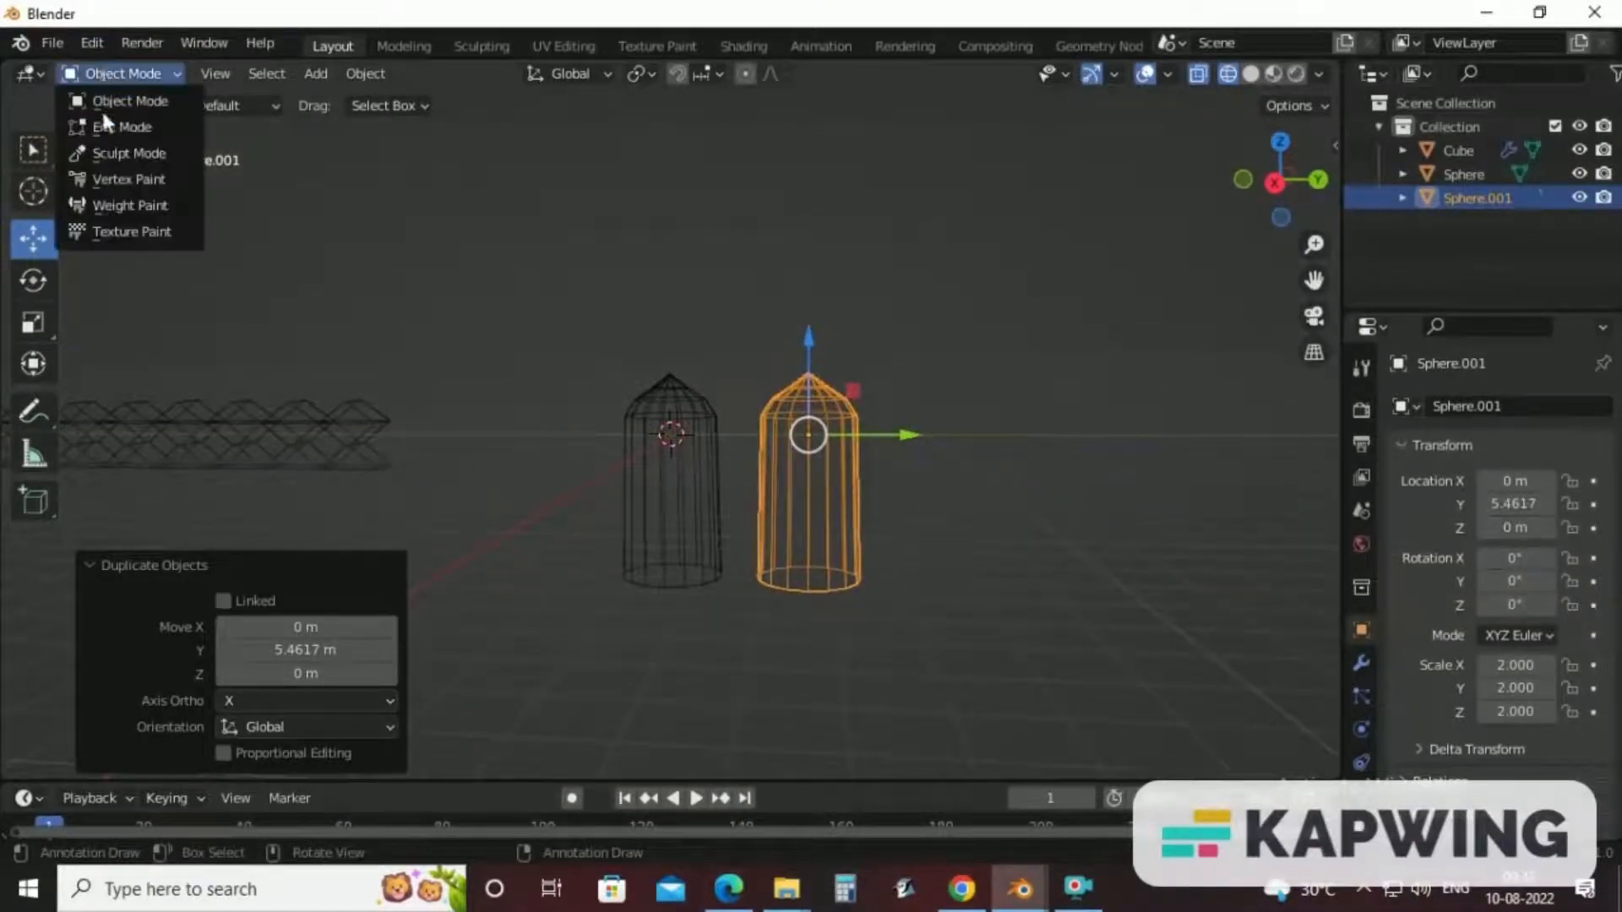
{"action": "left_click", "coordinate": [126, 127]}
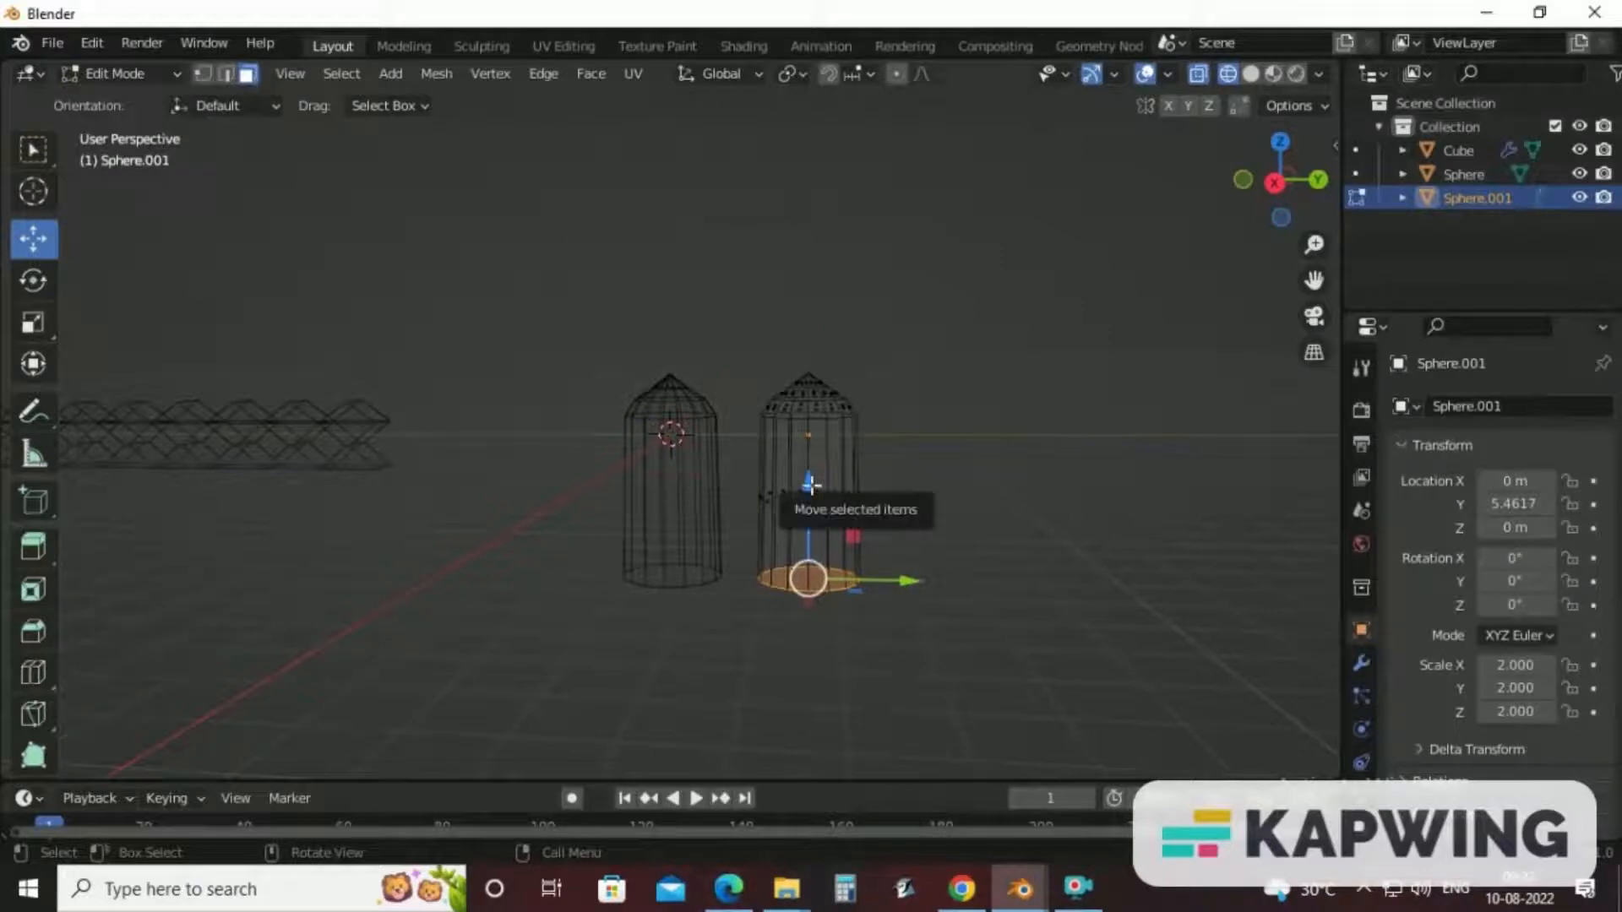
{"action": "left_click_drag", "start_coordinate": [807, 579], "coordinate": [828, 664]}
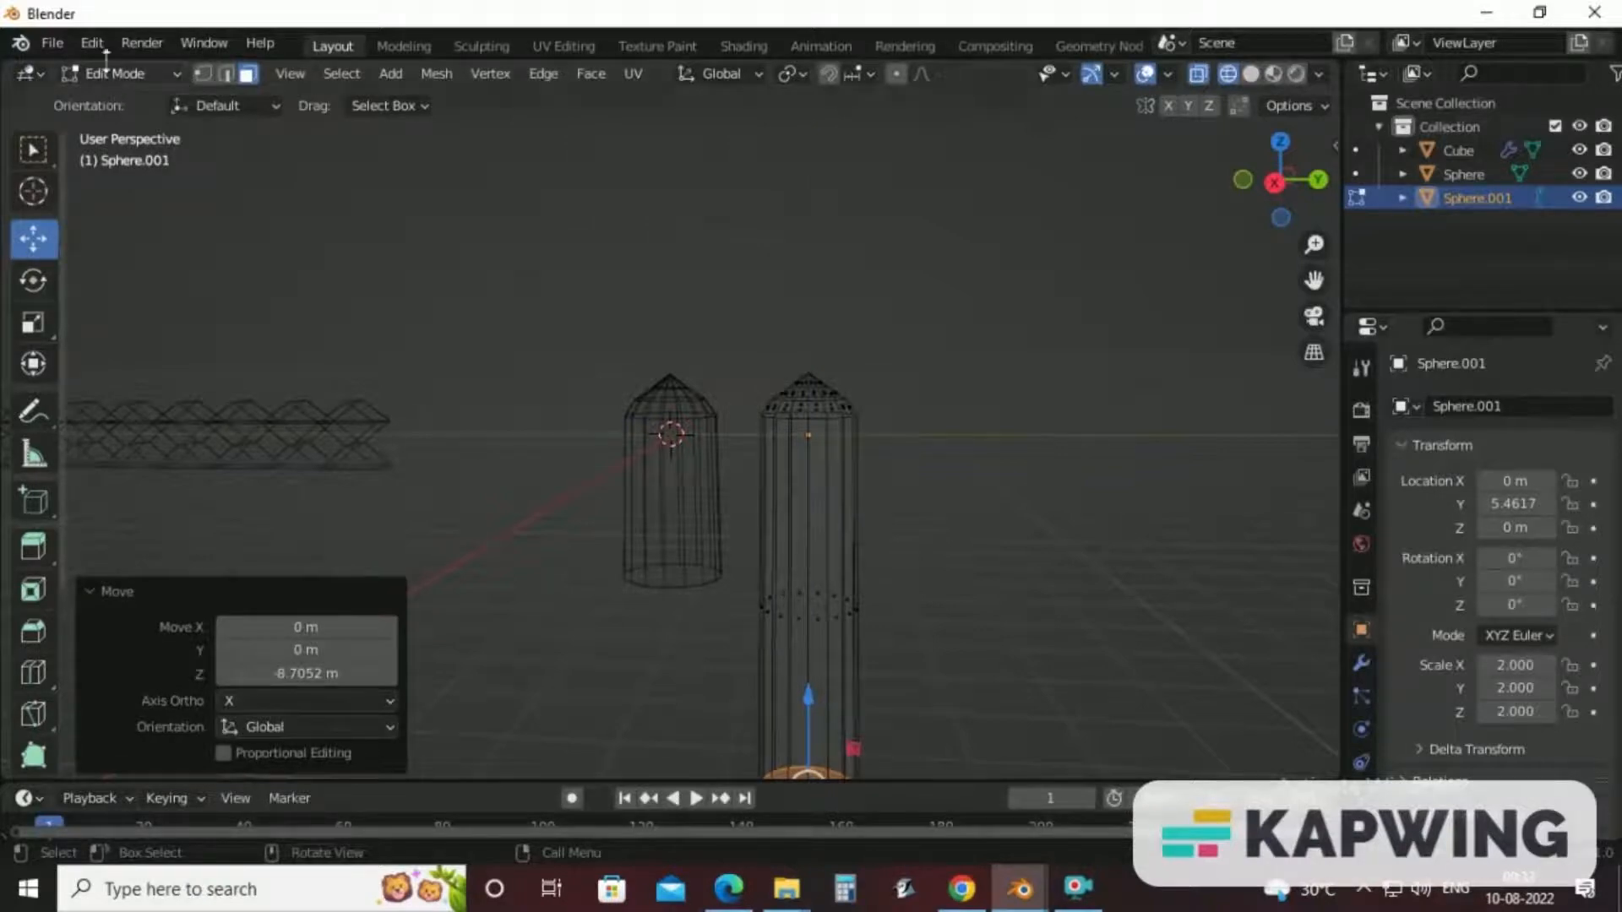
{"action": "key", "text": "Tab"}
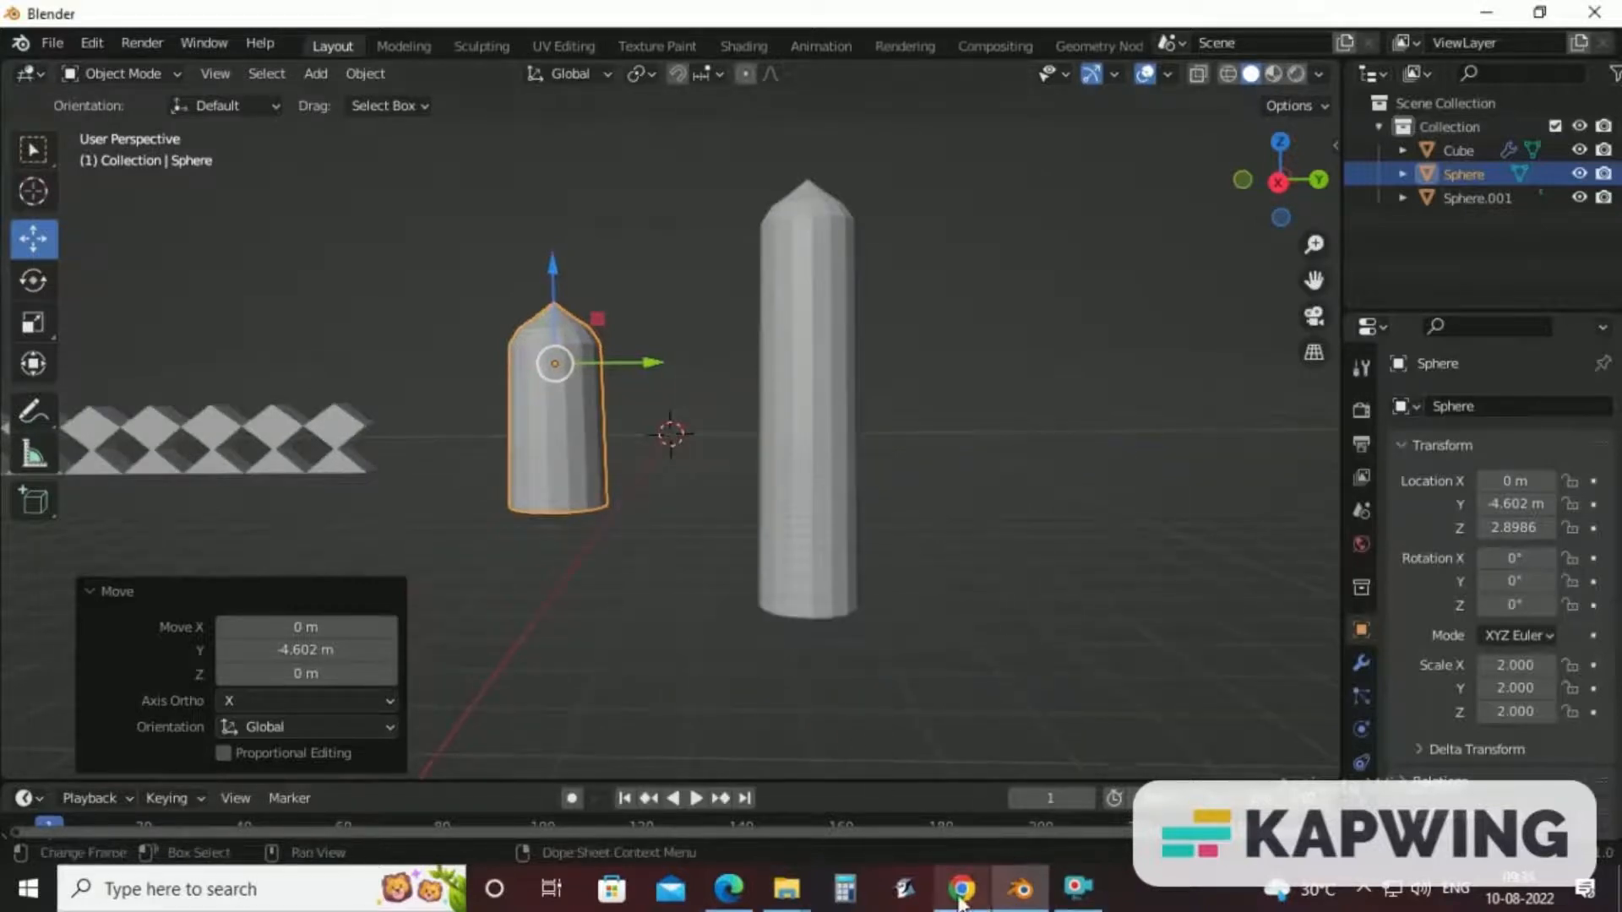
Add a cylinder and move it onto the tall tower's upper section.
{"action": "left_click", "coordinate": [961, 893]}
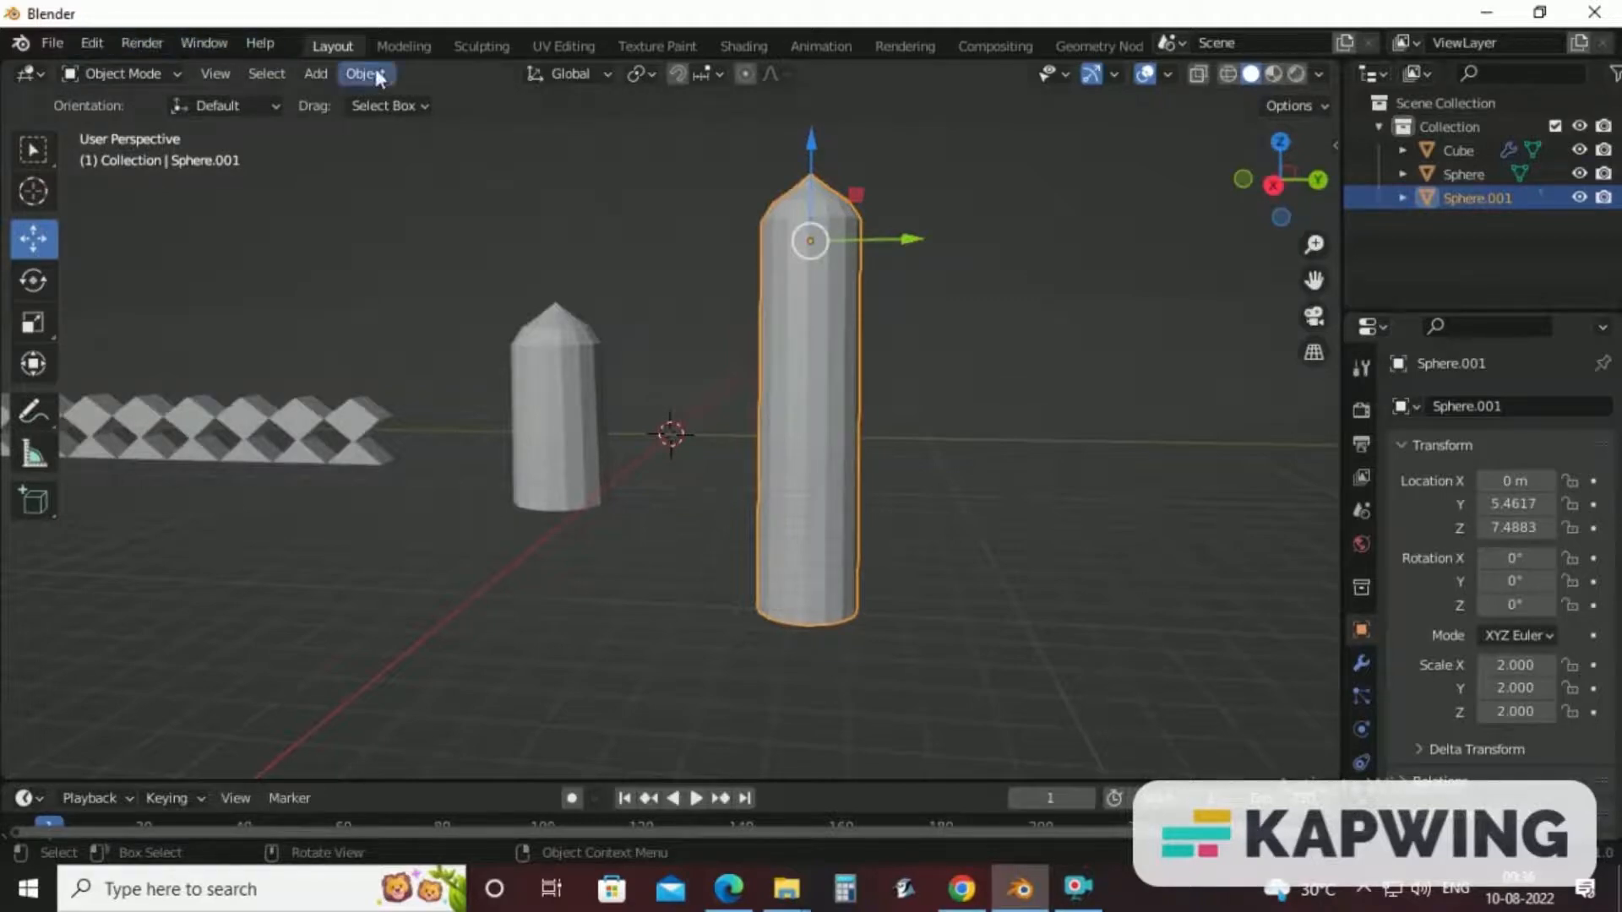
{"action": "left_click", "coordinate": [316, 73]}
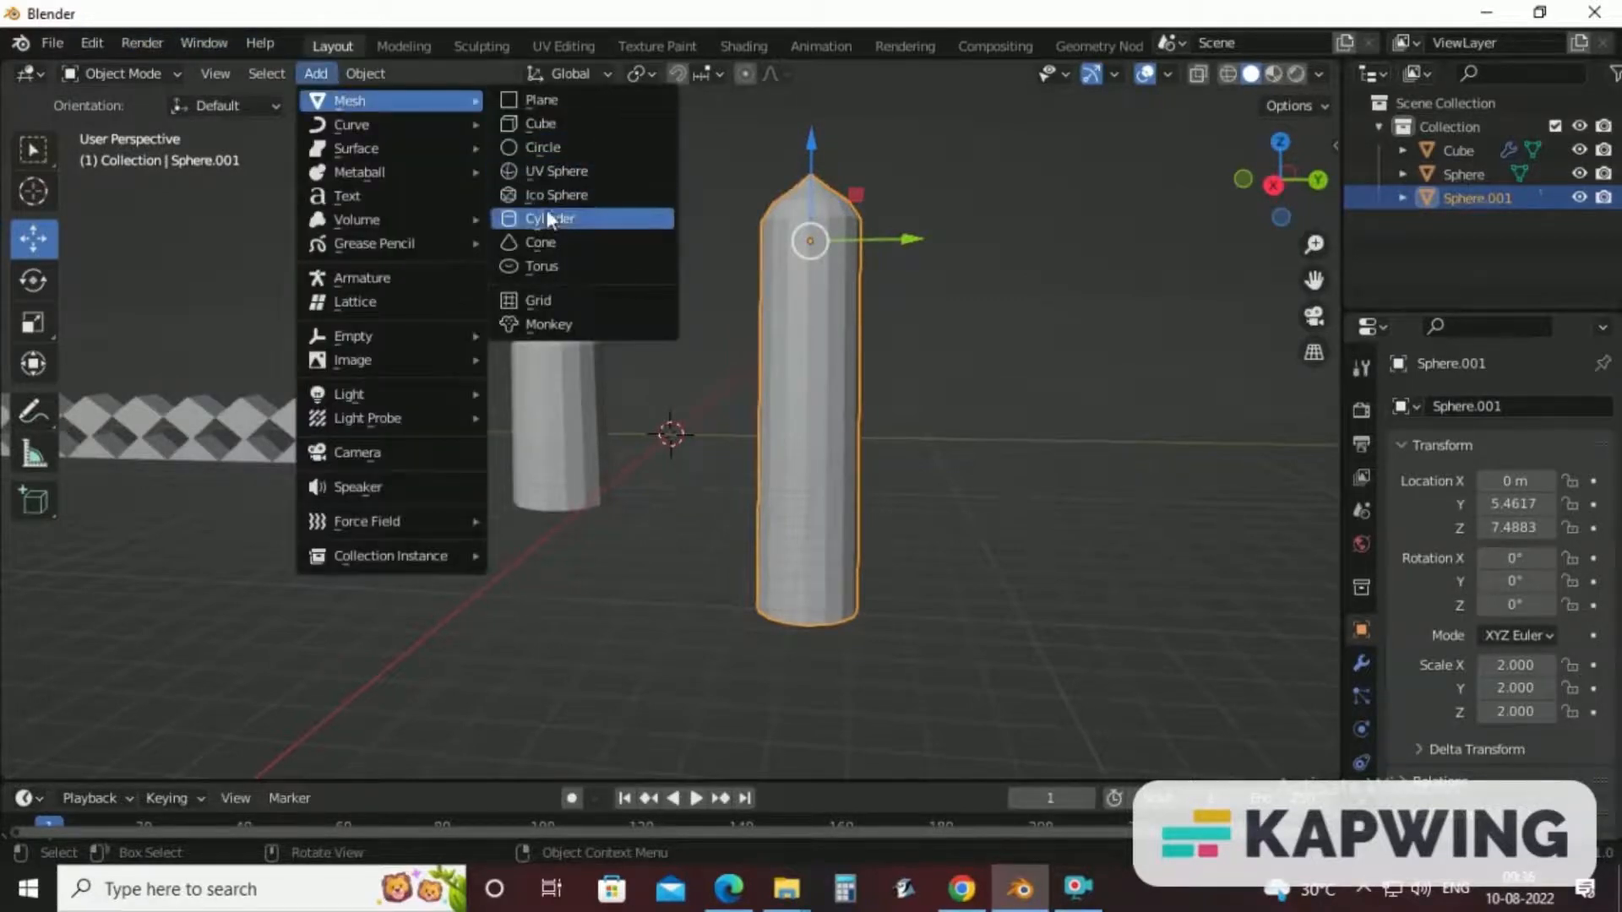
{"action": "left_click", "coordinate": [549, 218]}
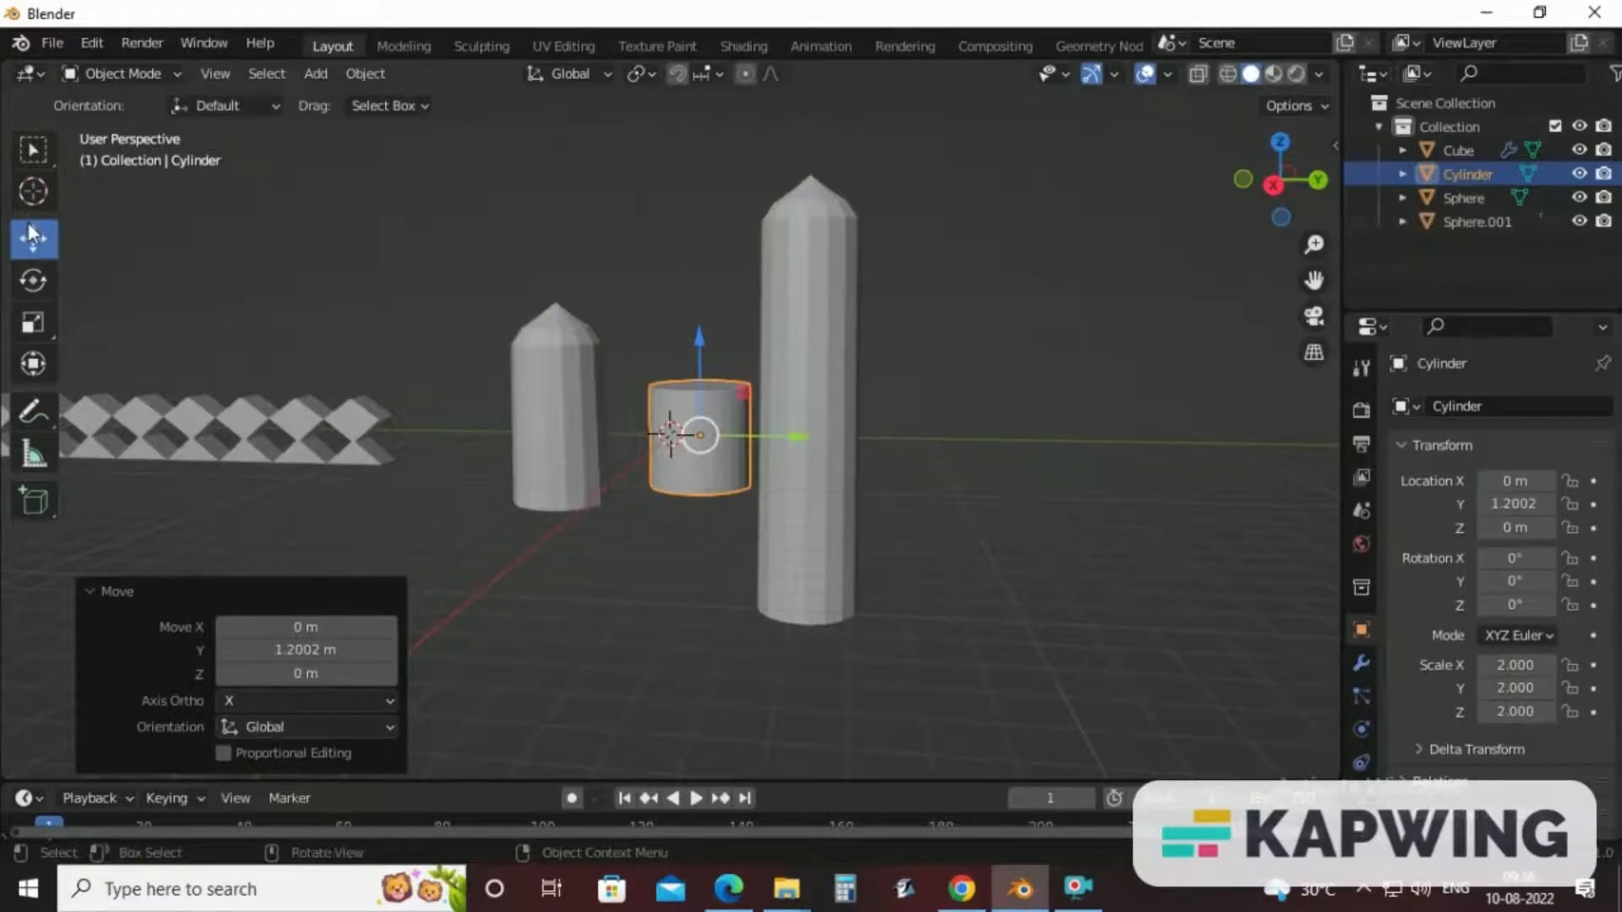
{"action": "left_click_drag", "start_coordinate": [699, 434], "coordinate": [806, 434]}
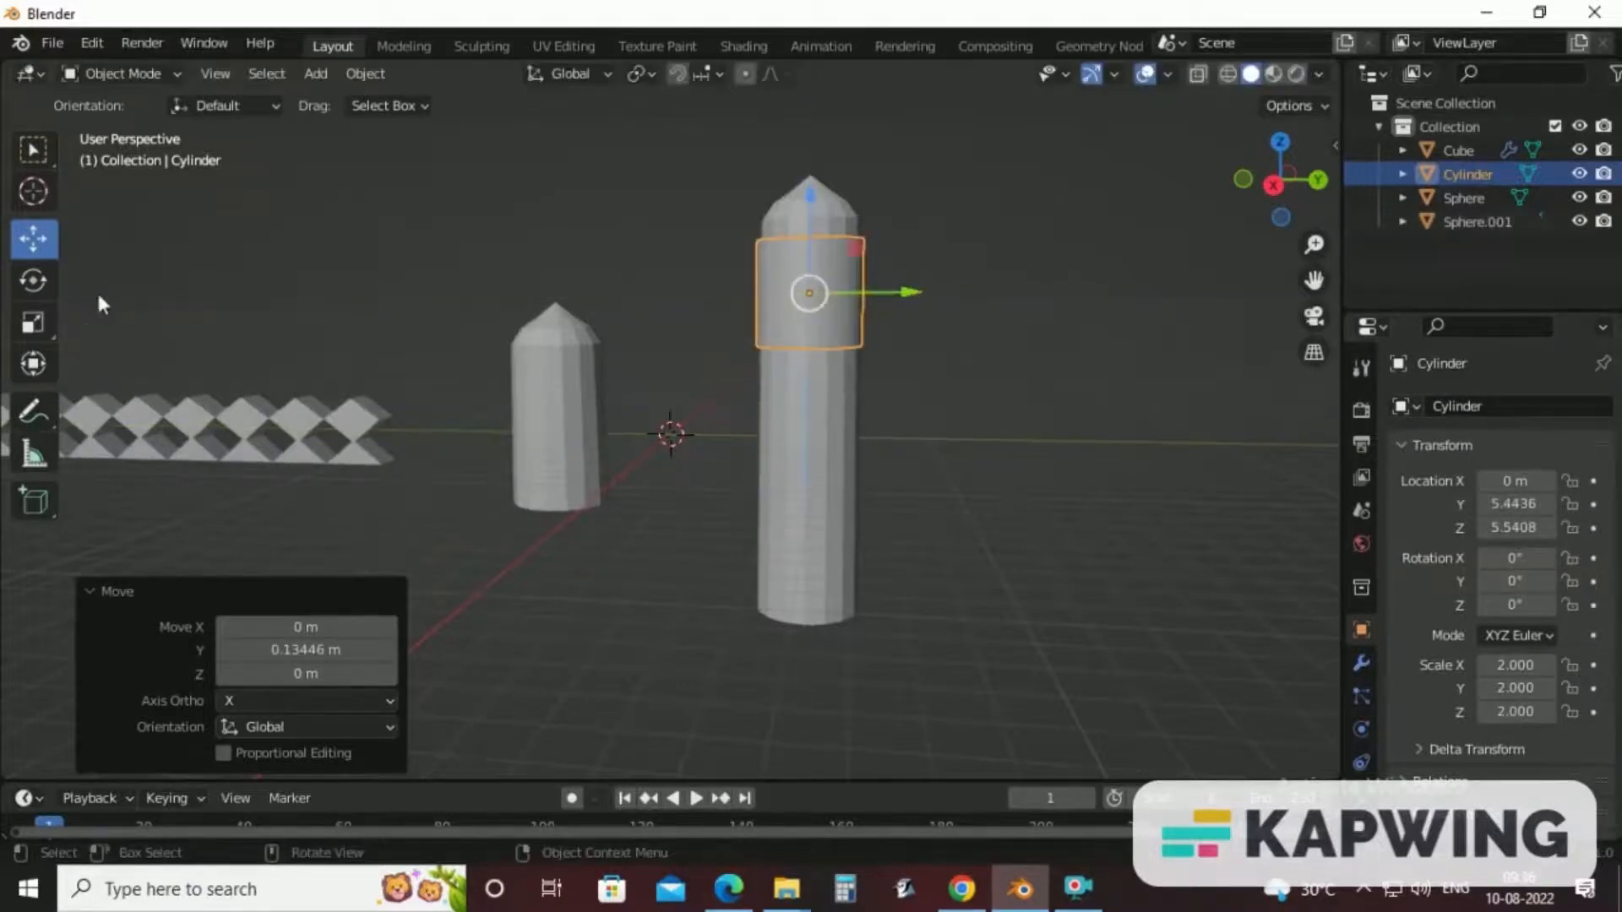
Flatten the cylinder to Scale Z 0.441 and widen it to Scale X 2.2 as a band below the dome.
{"action": "left_click", "coordinate": [34, 321]}
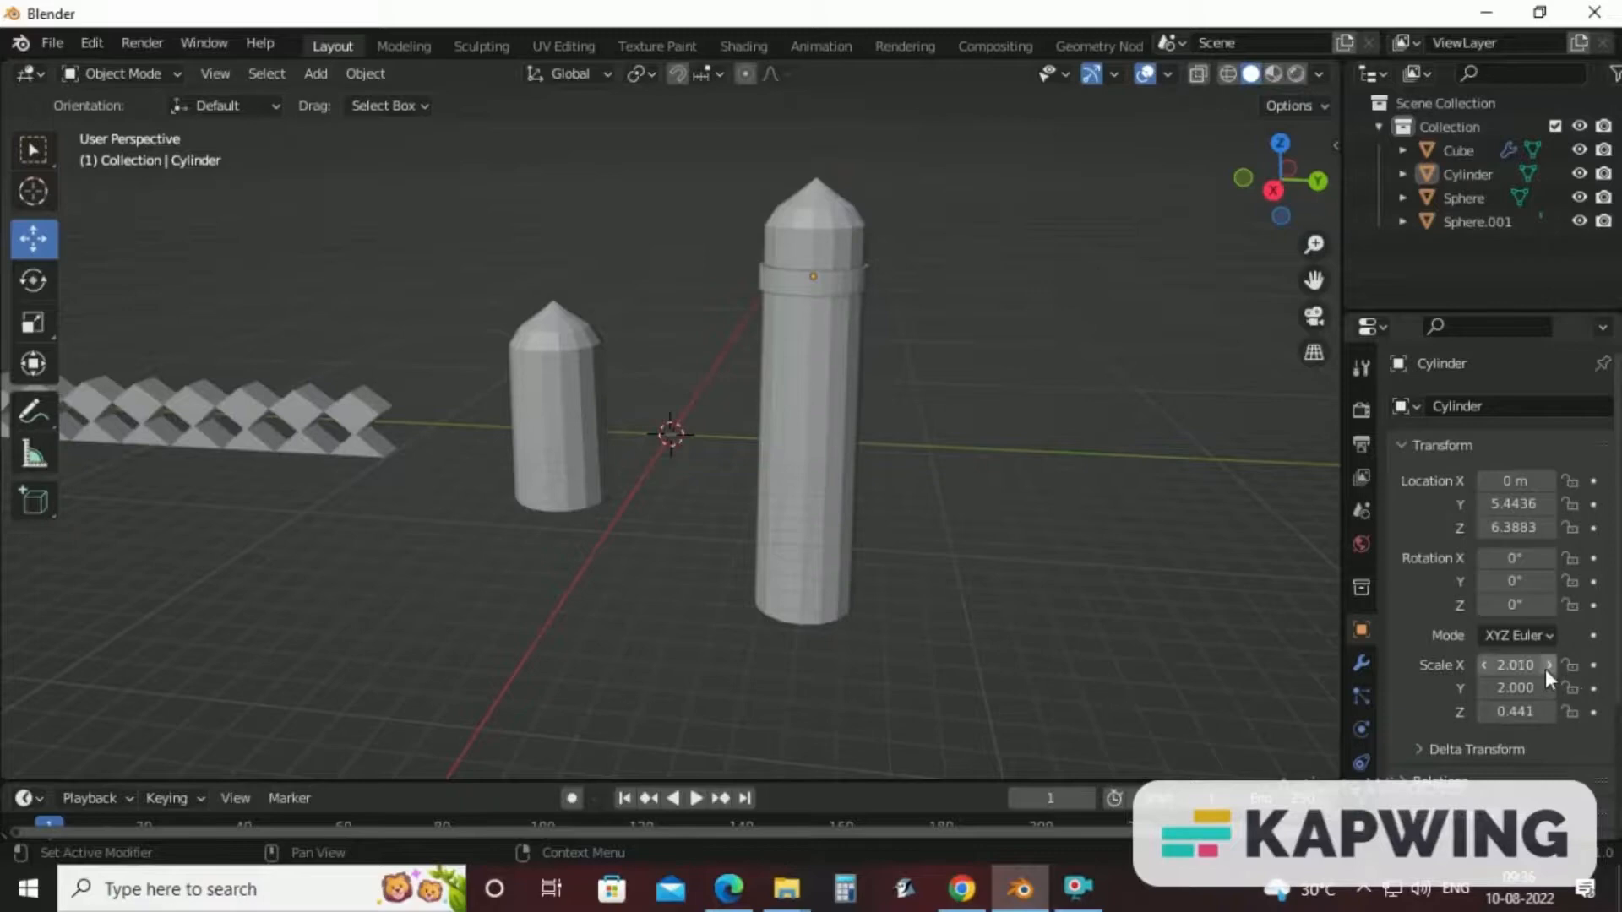
{"action": "left_click", "coordinate": [1554, 666]}
{"action": "type", "text": "2.5"}
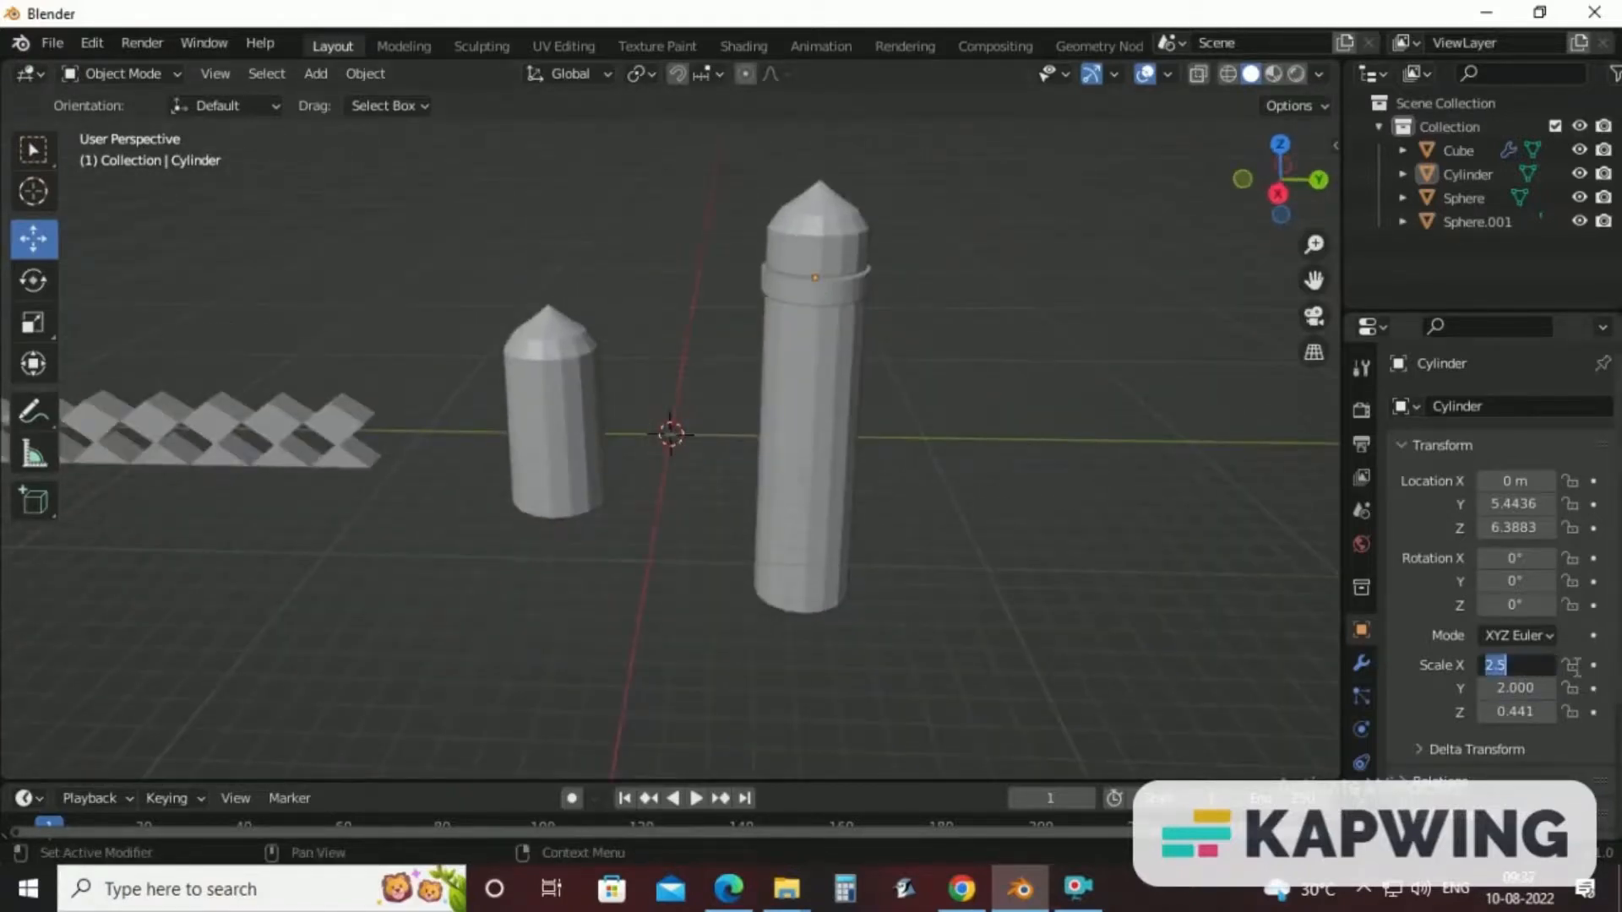
{"action": "key", "text": "Enter"}
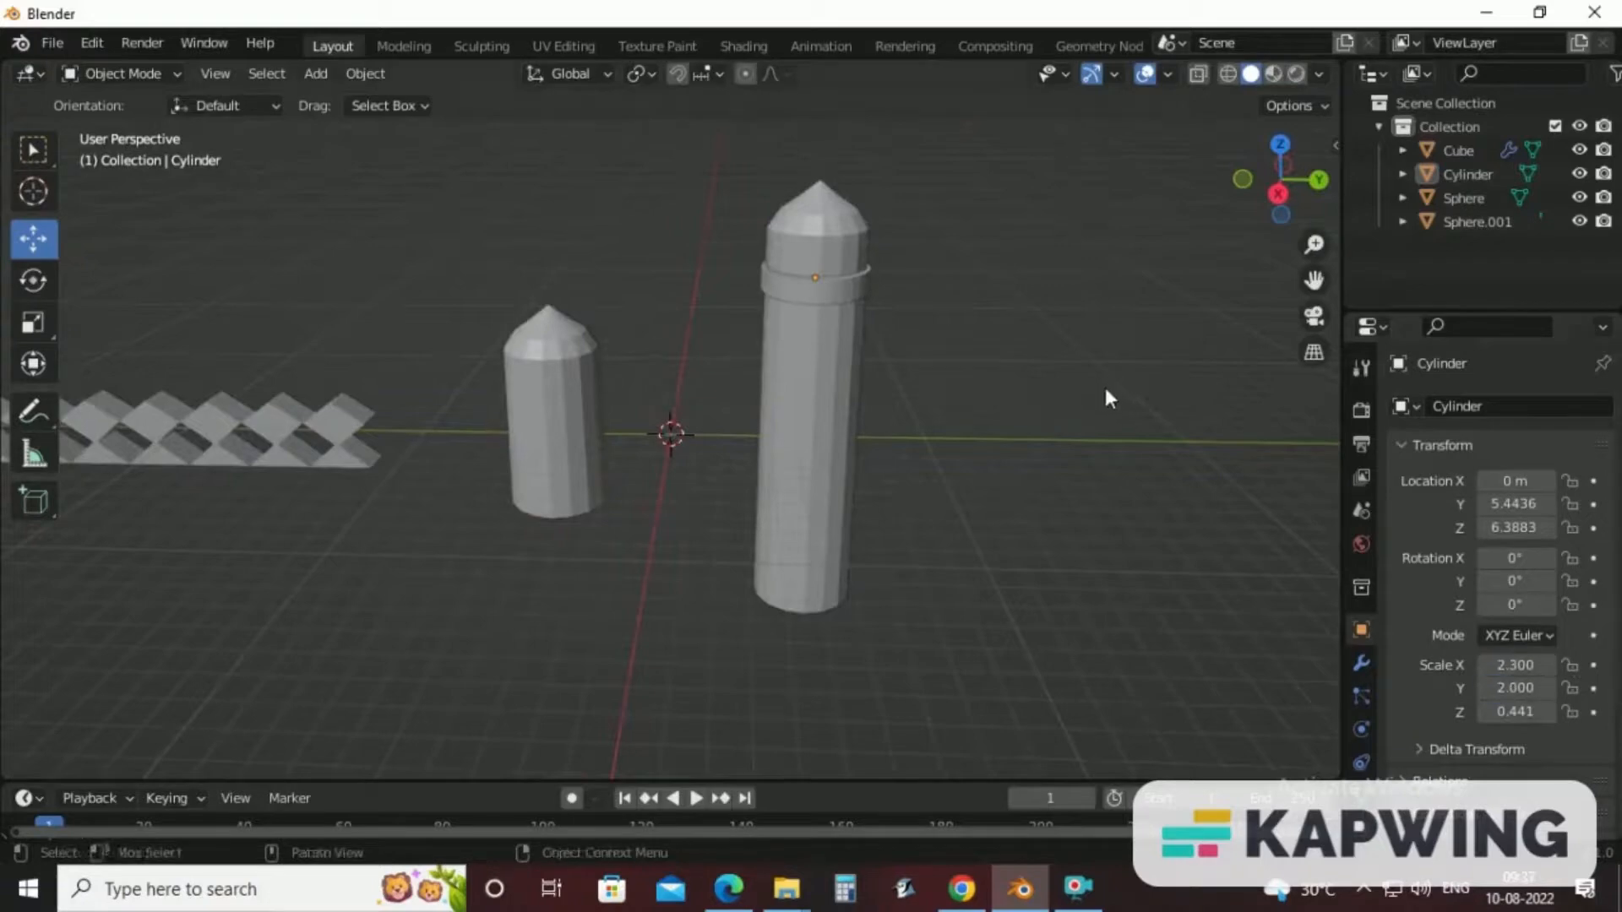
{"action": "left_click_drag", "start_coordinate": [1107, 398], "coordinate": [1086, 421]}
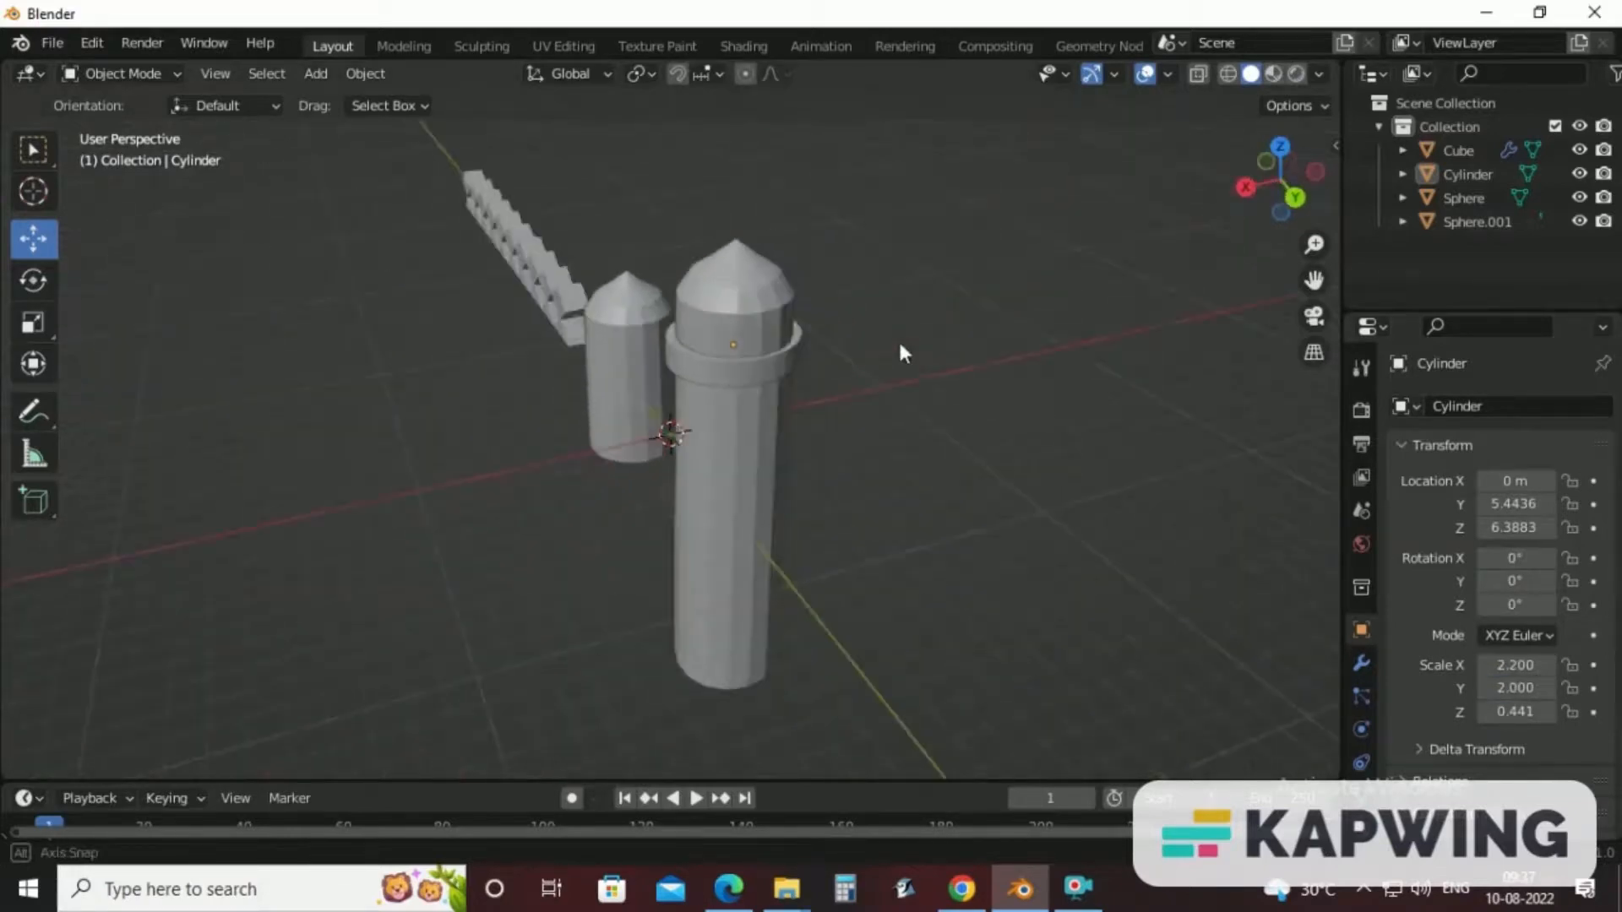
Orbit the view back toward the front of the towers.
{"action": "left_click_drag", "start_coordinate": [899, 352], "coordinate": [927, 329]}
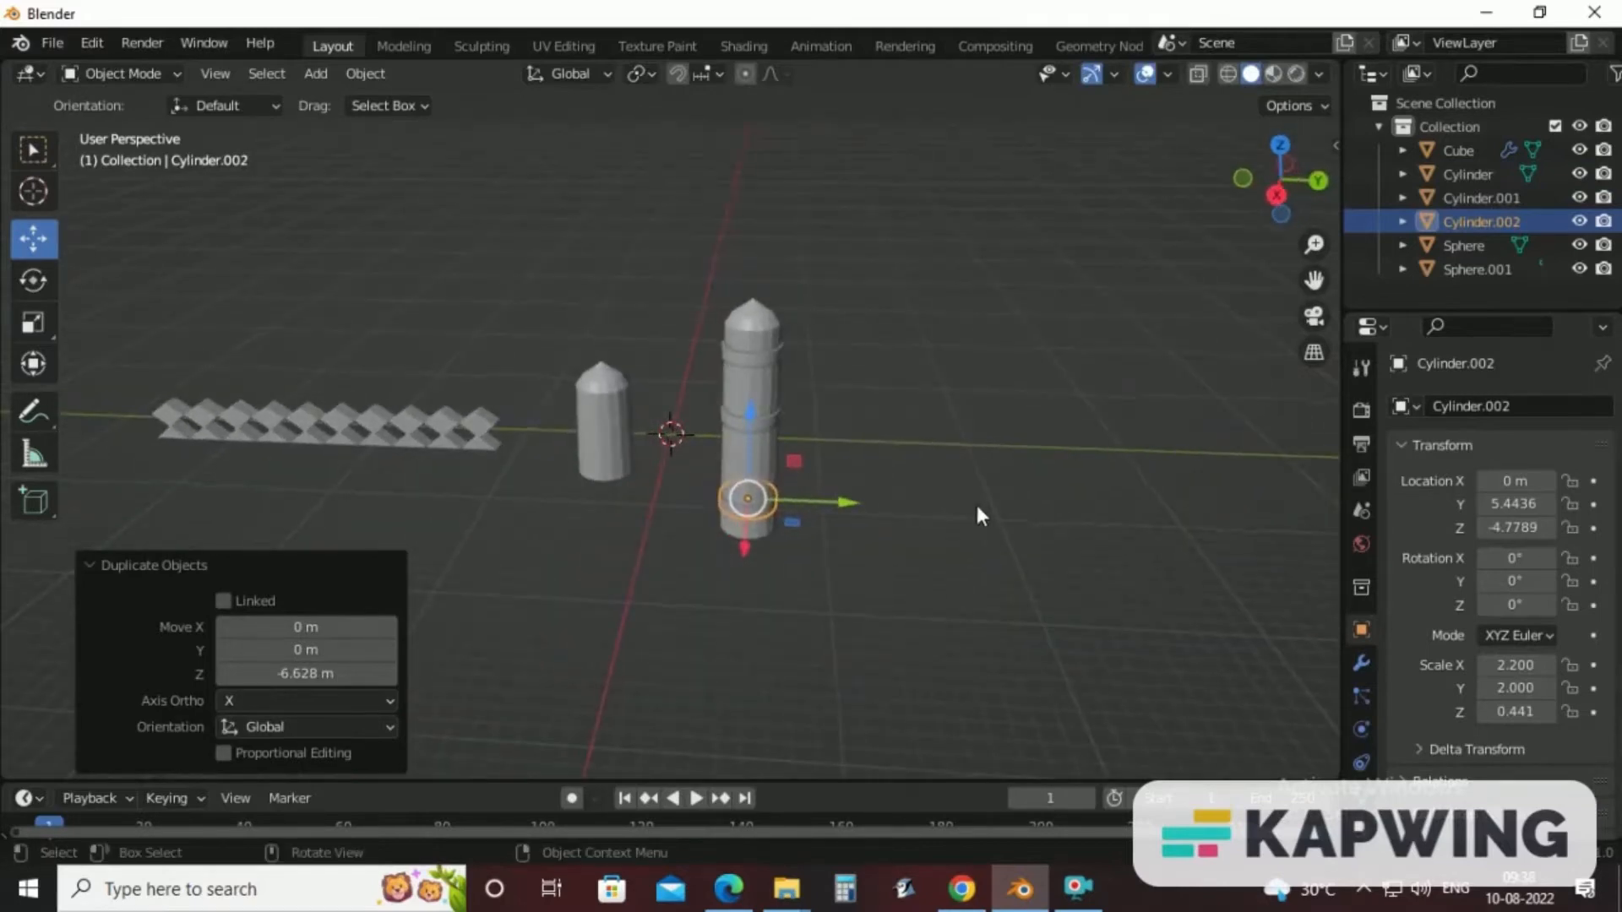
{"action": "mouse_move", "coordinate": [983, 511]}
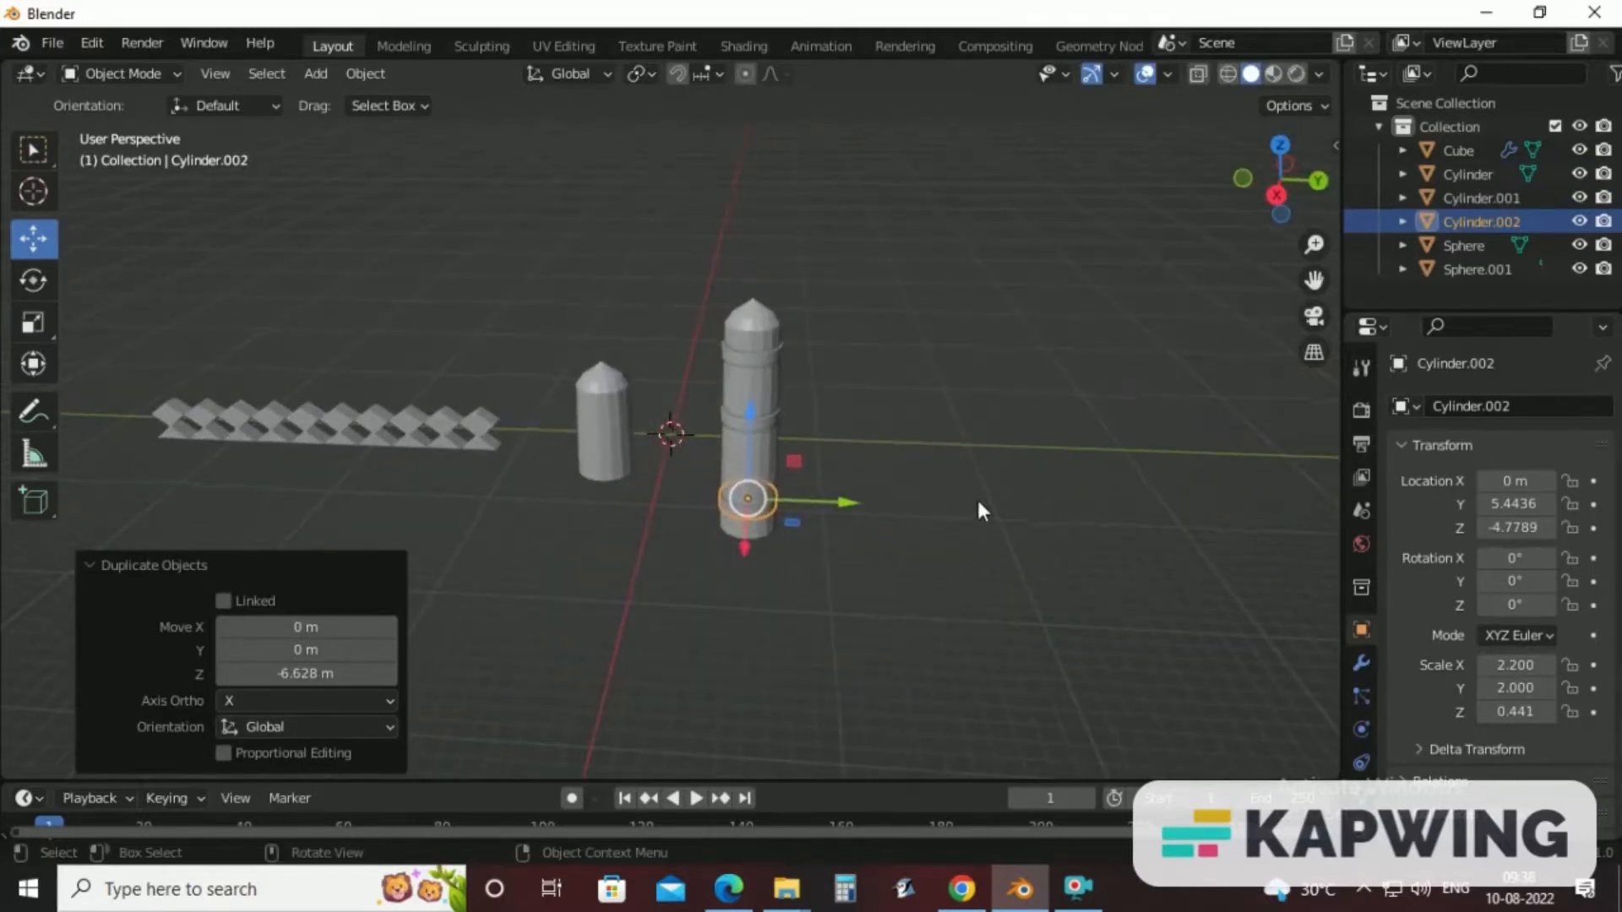
{"action": "mouse_move", "coordinate": [1067, 910]}
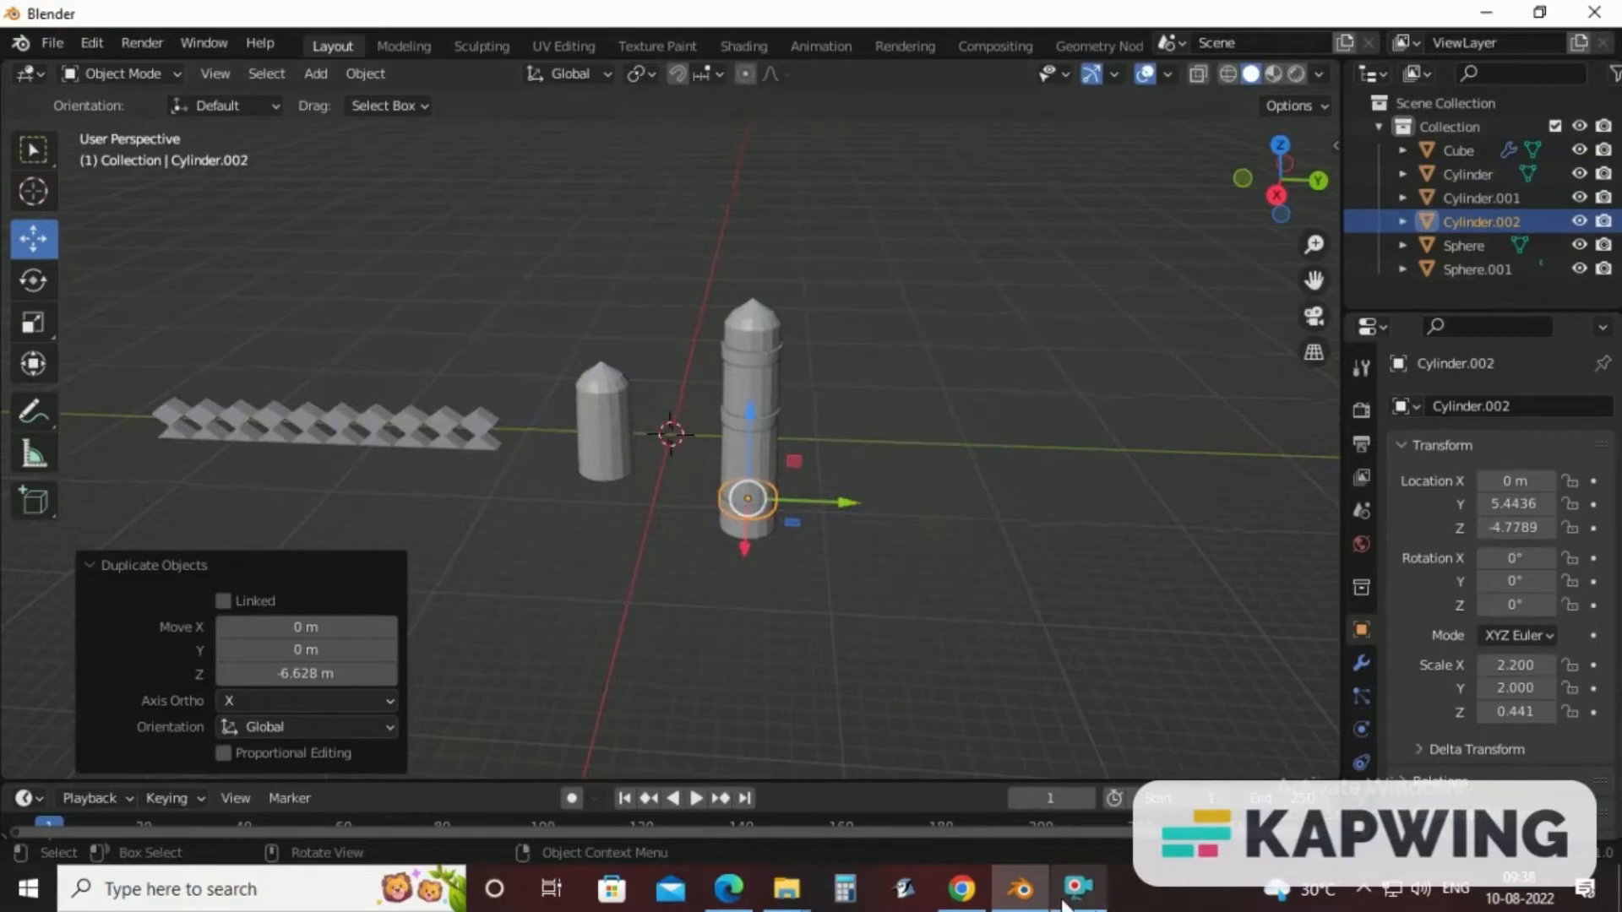